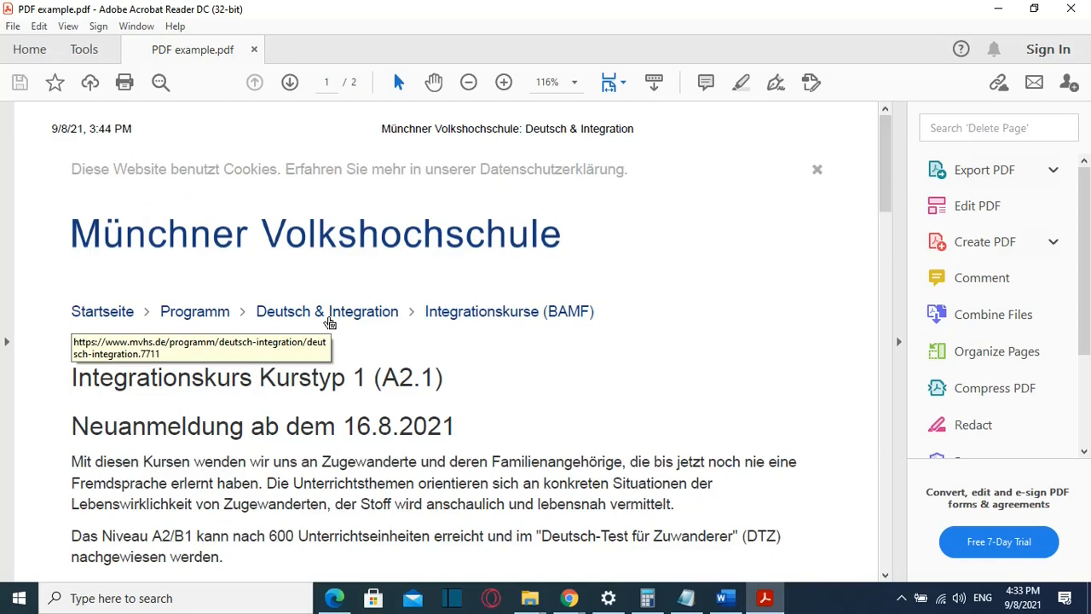
# Step: Switch from Acrobat to the Google Translate tab set to German-to-English
pyautogui.click(569, 597)
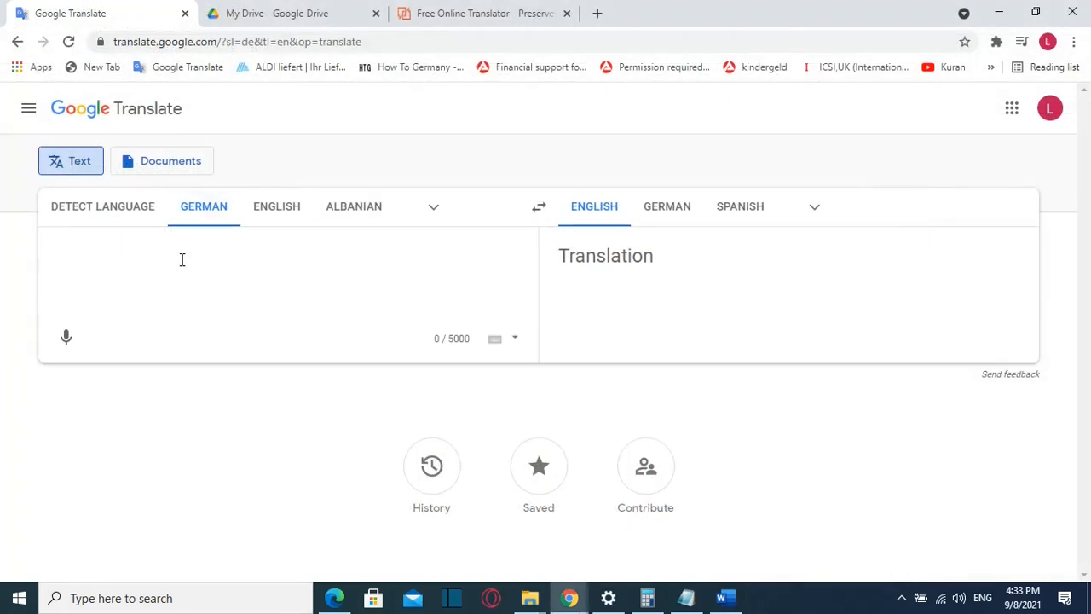
pyautogui.moveTo(224, 127)
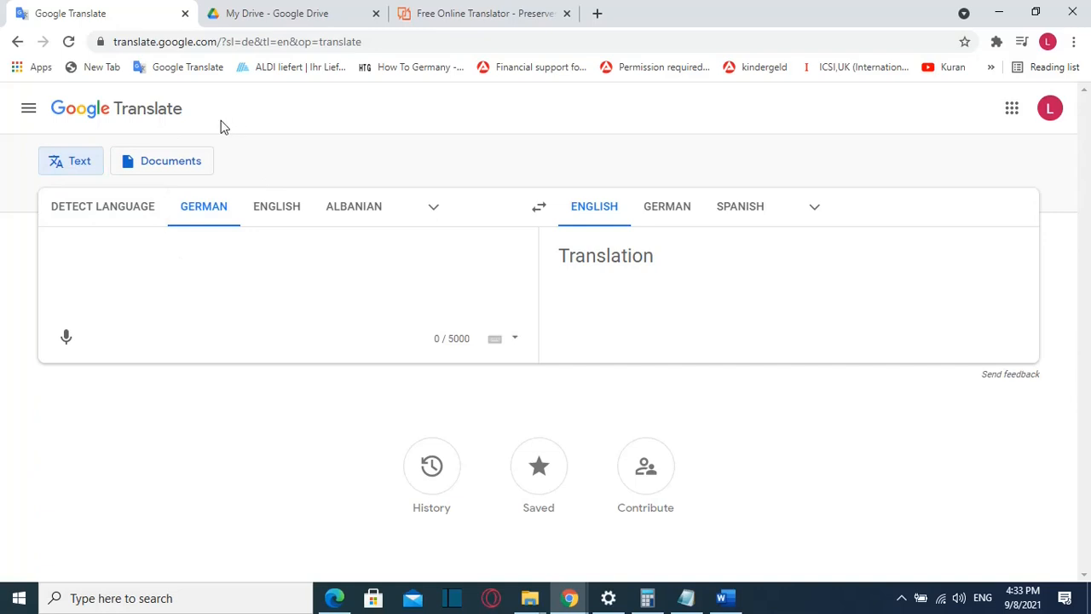
pyautogui.moveTo(259, 112)
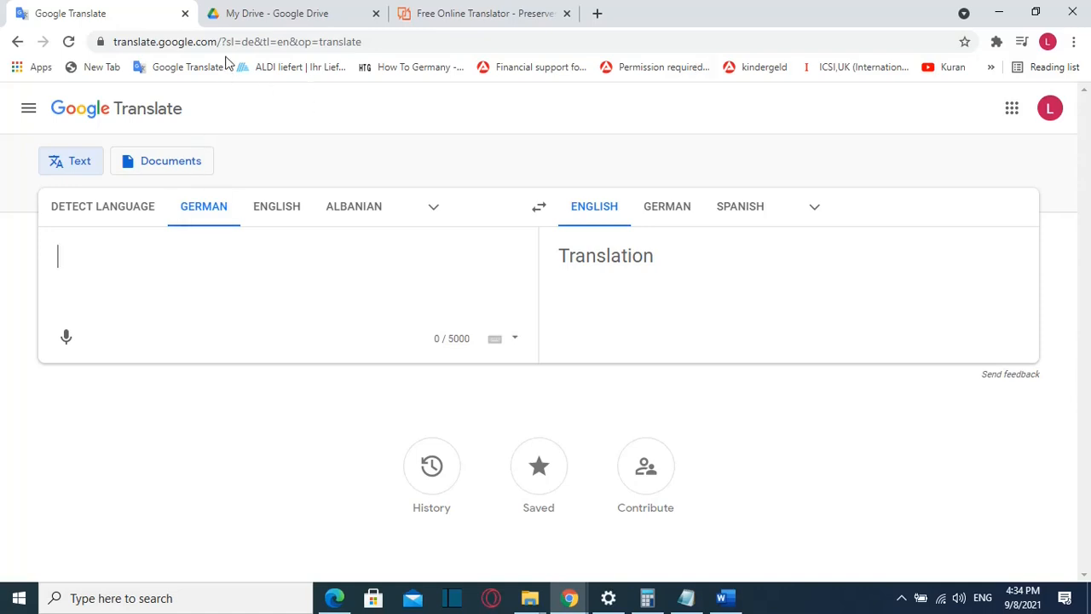
pyautogui.moveTo(247, 186)
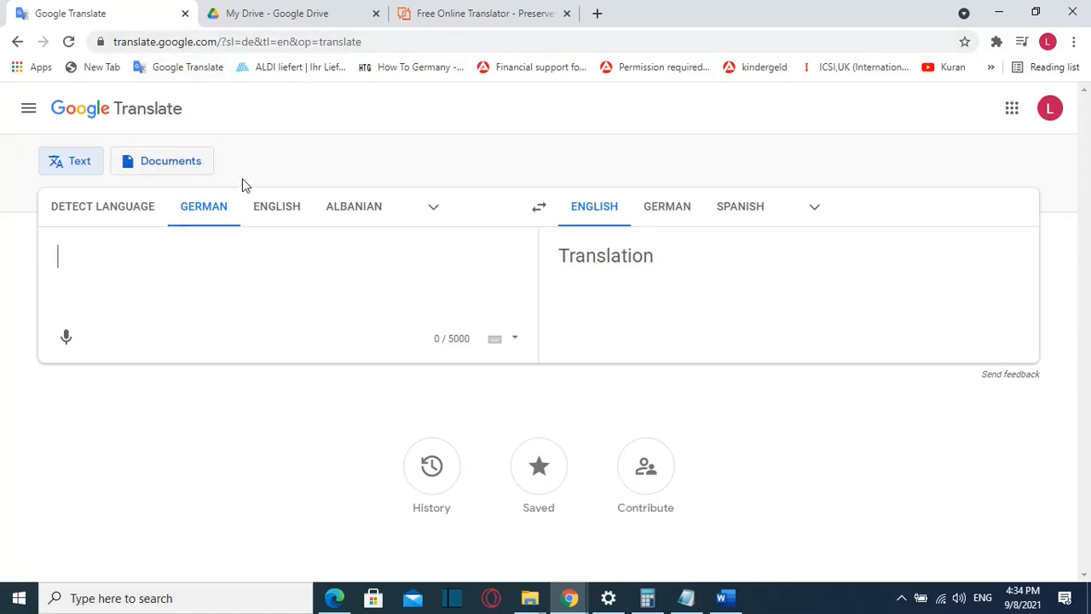
# Step: Switch Google Translate to the Documents mode
pyautogui.click(161, 160)
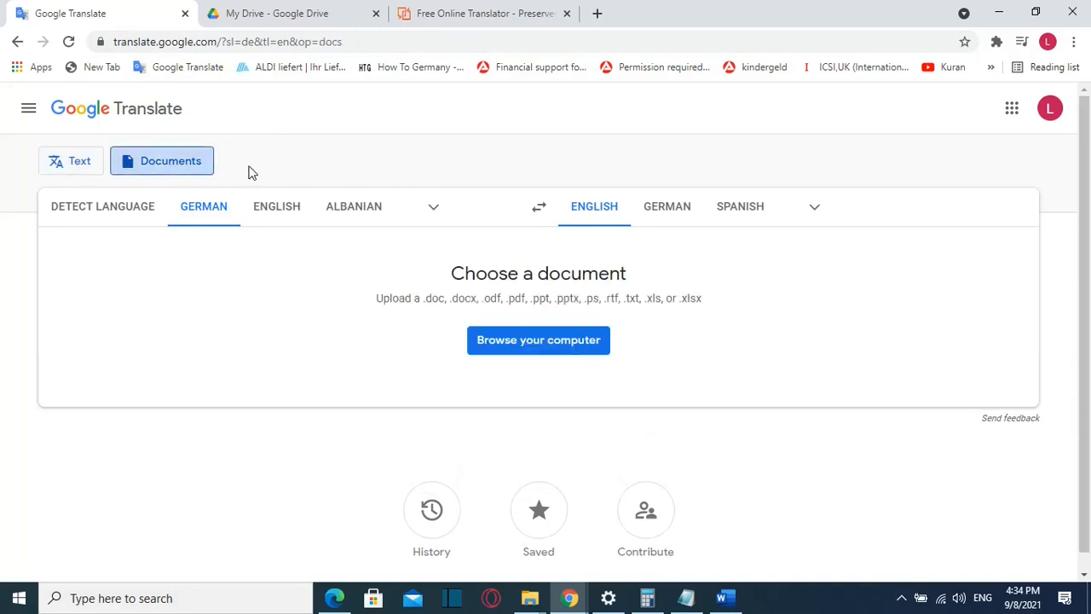
pyautogui.moveTo(678, 288)
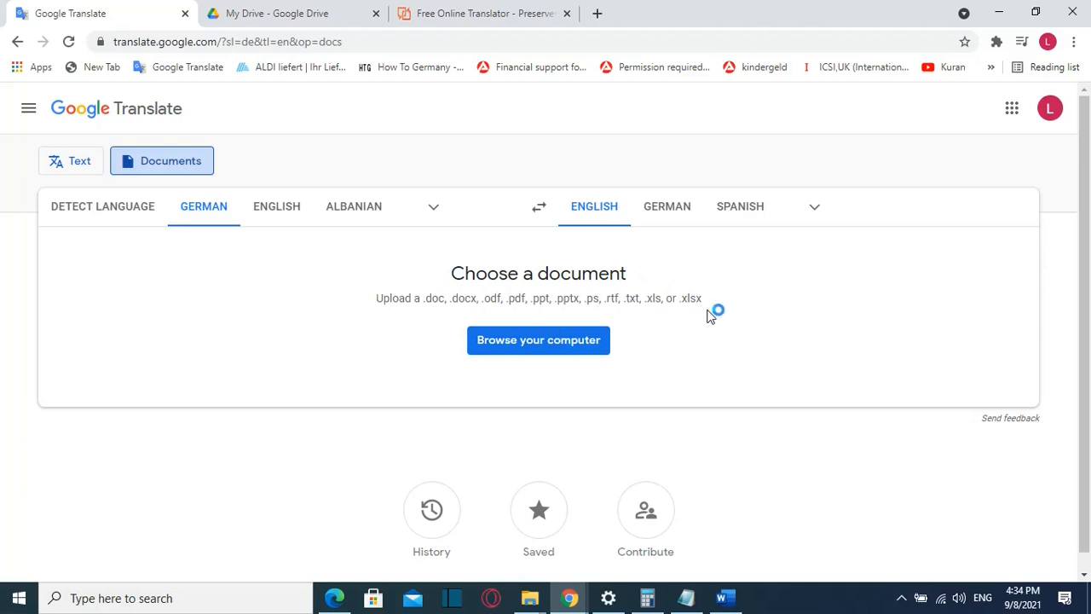
pyautogui.moveTo(538, 349)
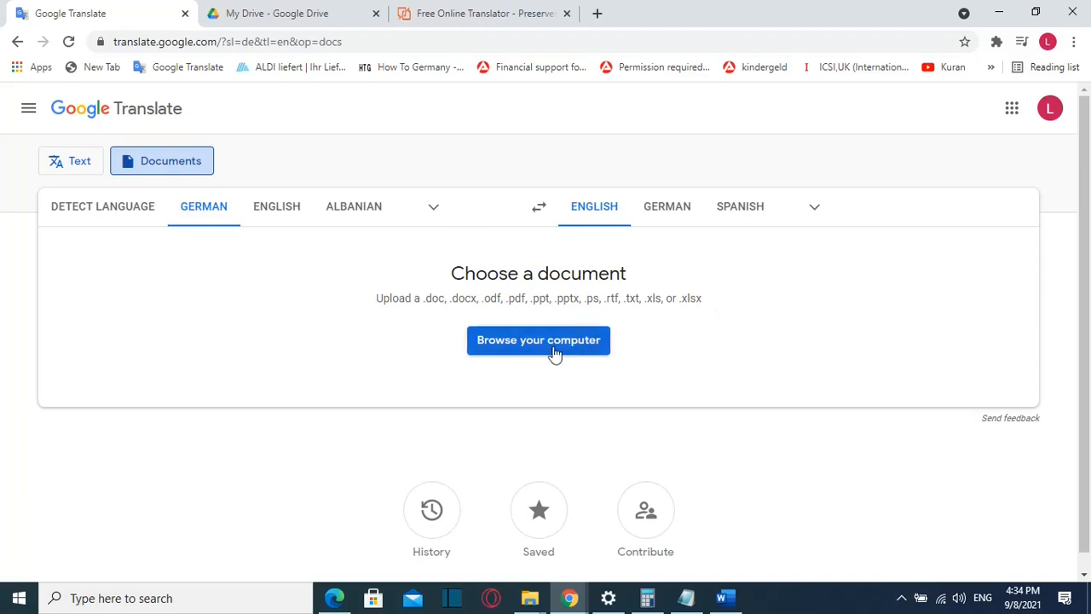
pyautogui.moveTo(435, 346)
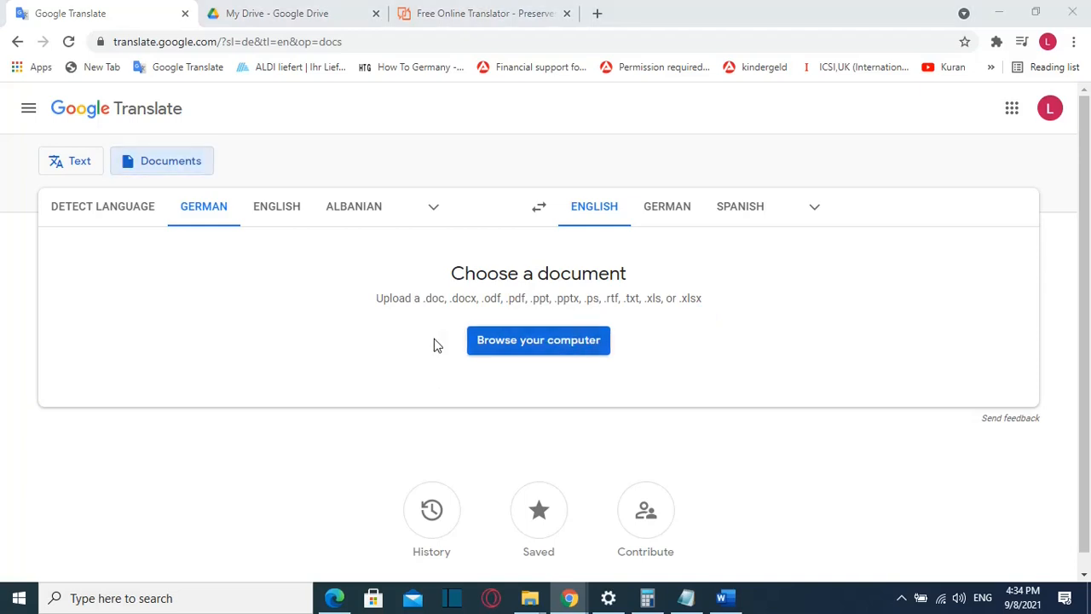
# Step: Upload PDF example.pdf from the Desktop for translation
pyautogui.click(538, 340)
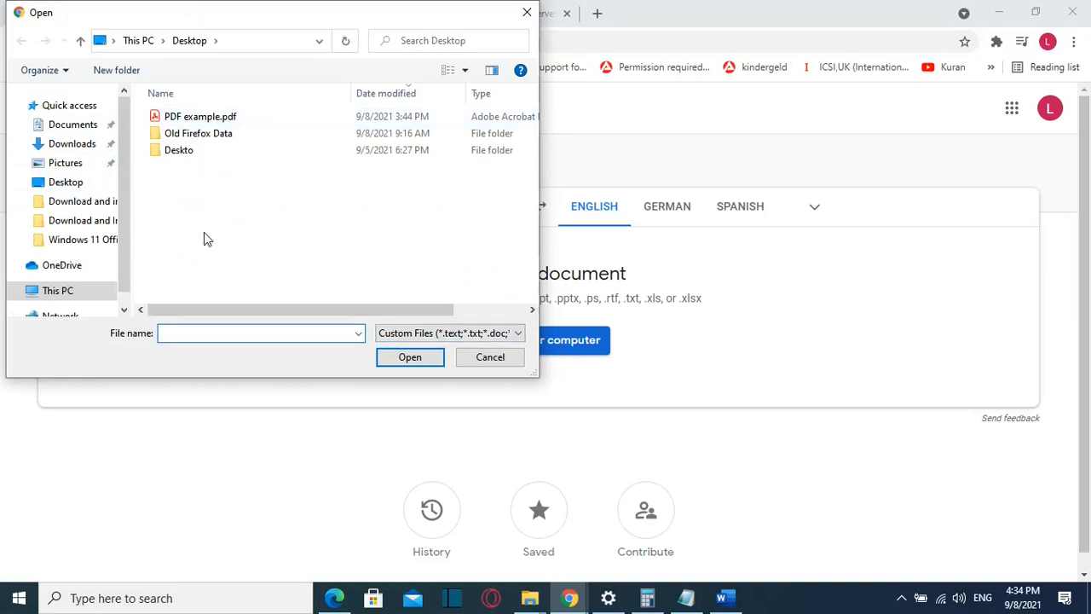
pyautogui.doubleClick(200, 116)
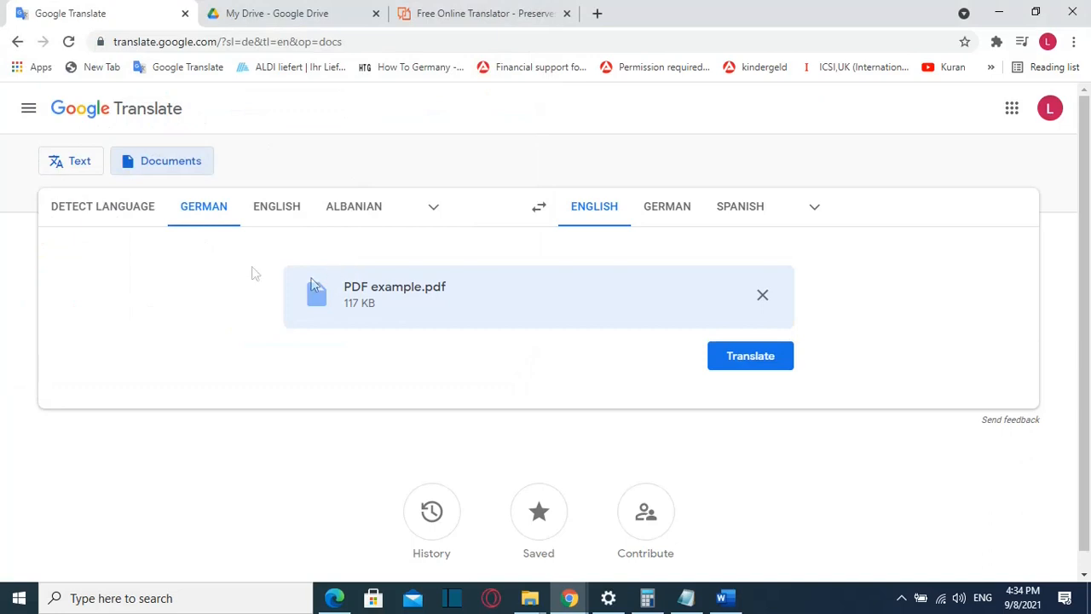
pyautogui.moveTo(103, 206)
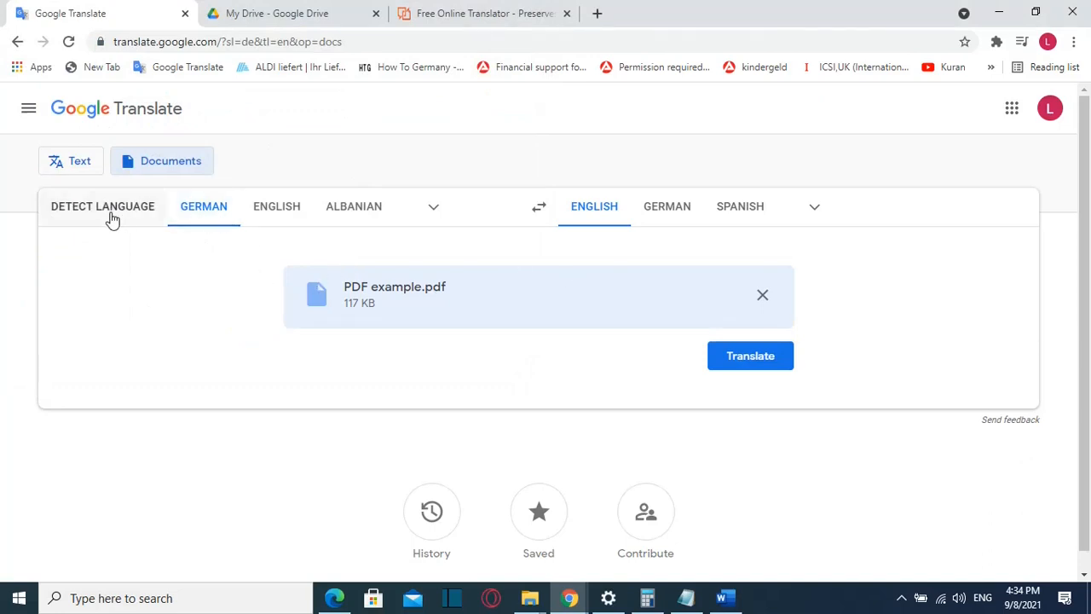
pyautogui.moveTo(369, 266)
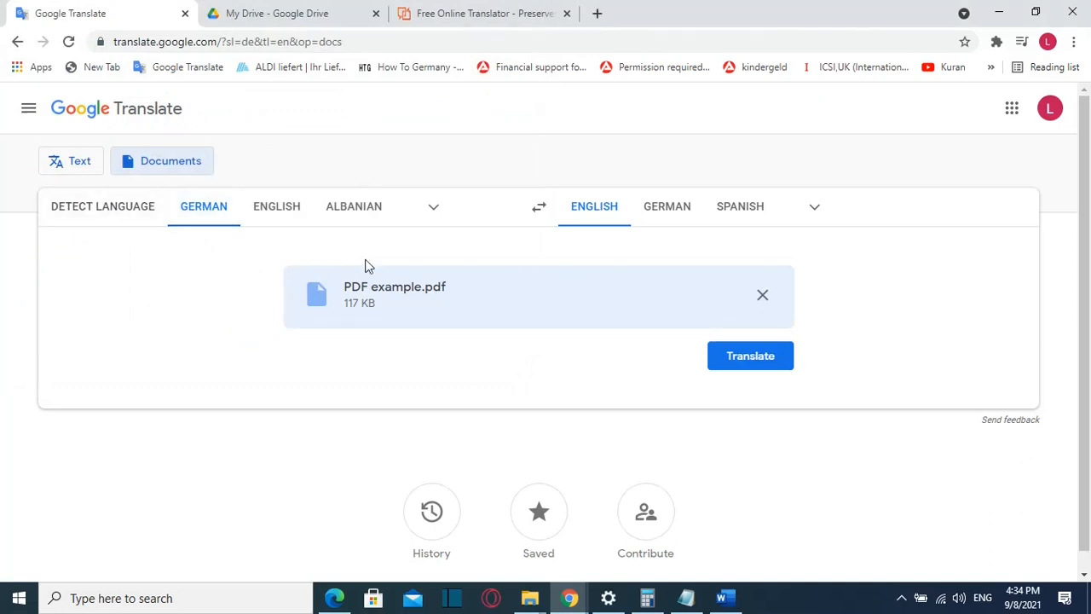
pyautogui.moveTo(357, 251)
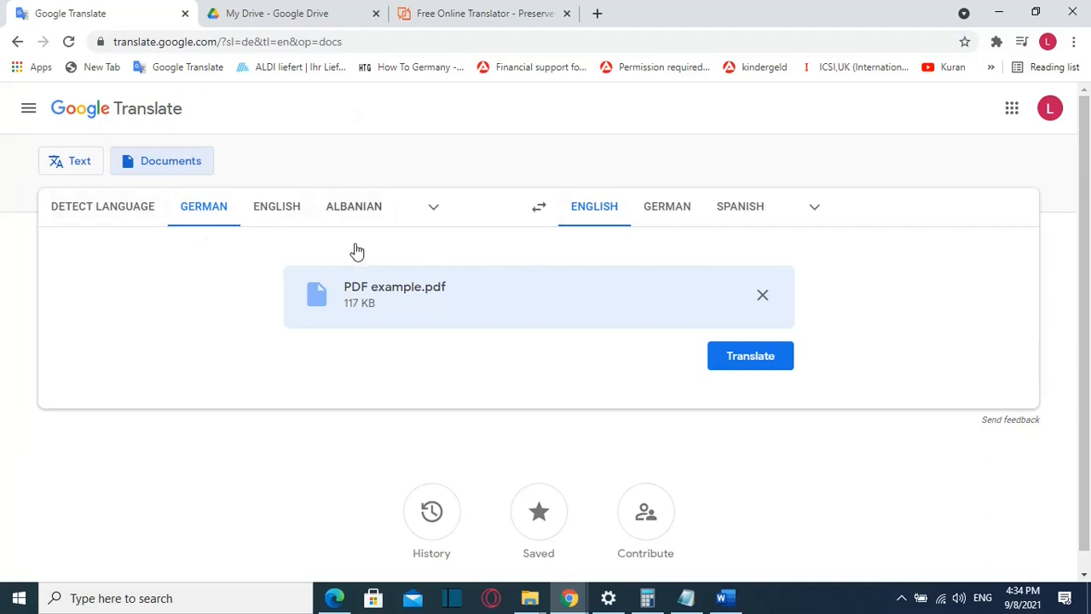
pyautogui.moveTo(438, 329)
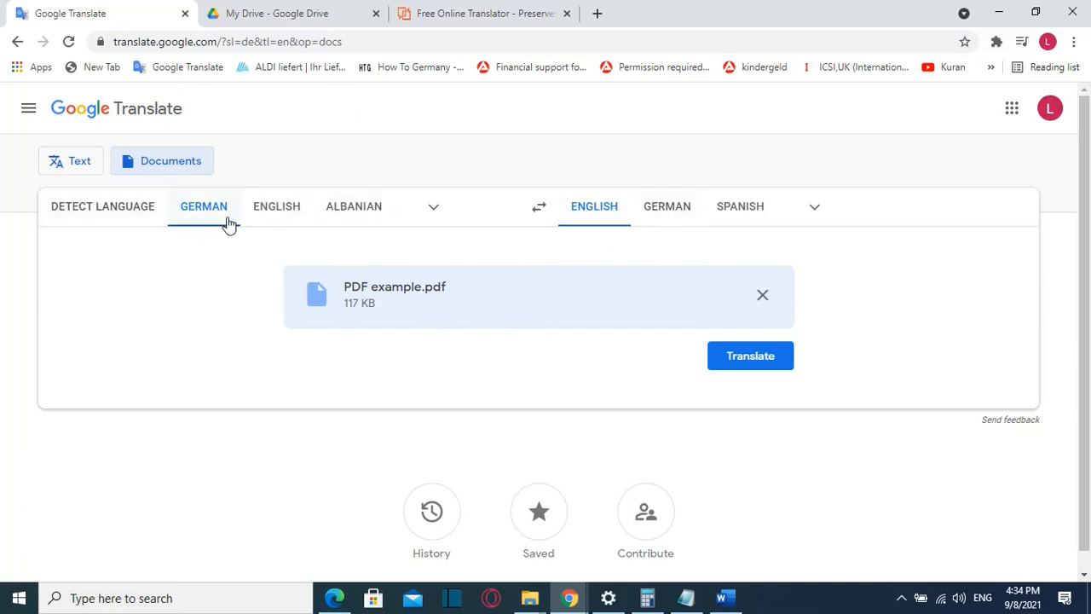
pyautogui.moveTo(608, 258)
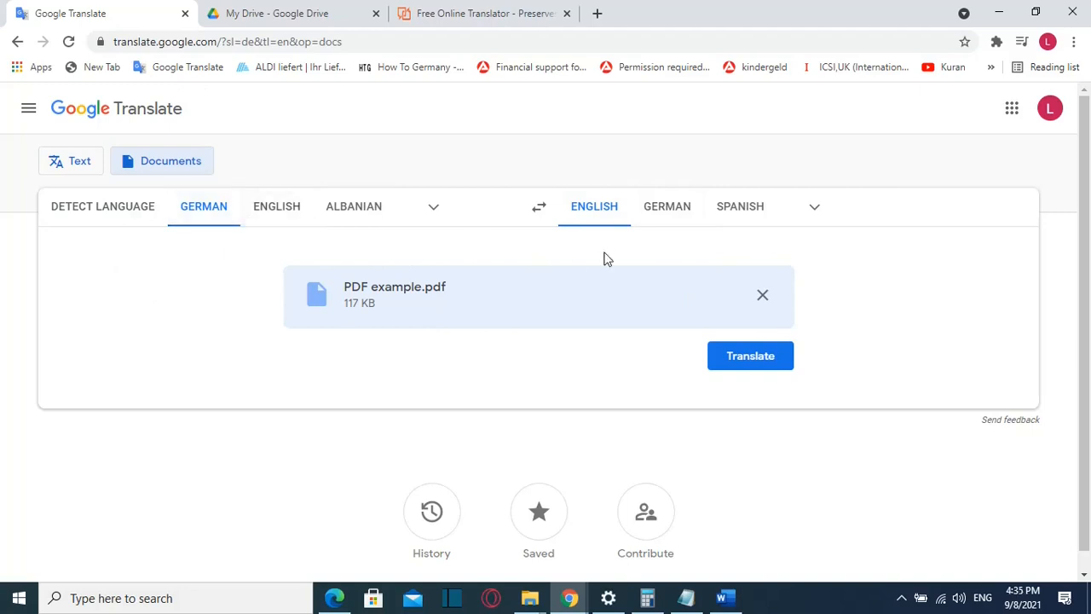
pyautogui.moveTo(574, 319)
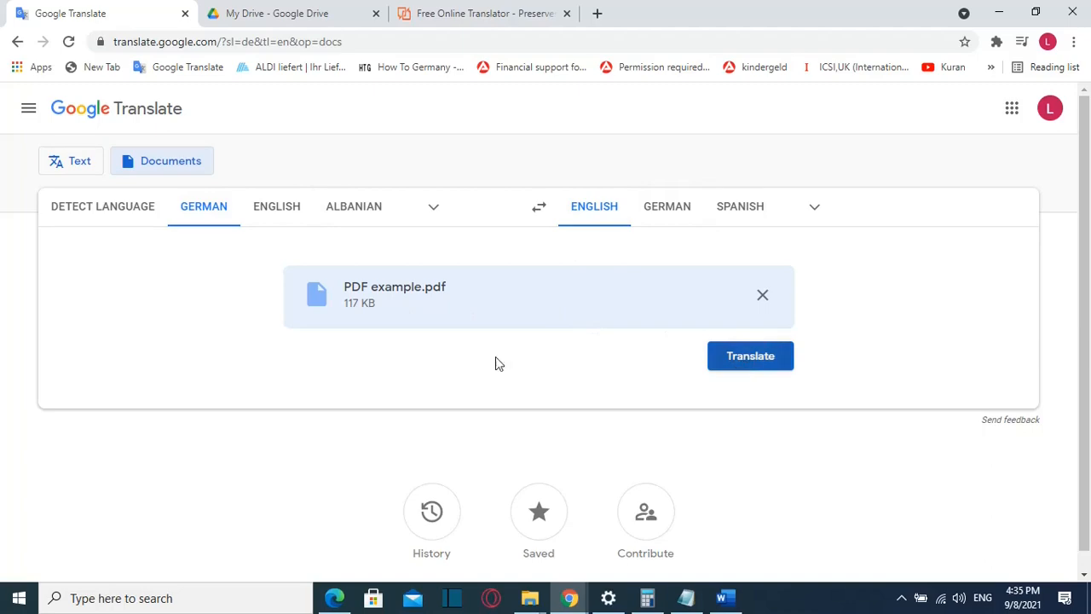
# Step: Translate the PDF to English and scroll through the course details and date list
pyautogui.click(750, 356)
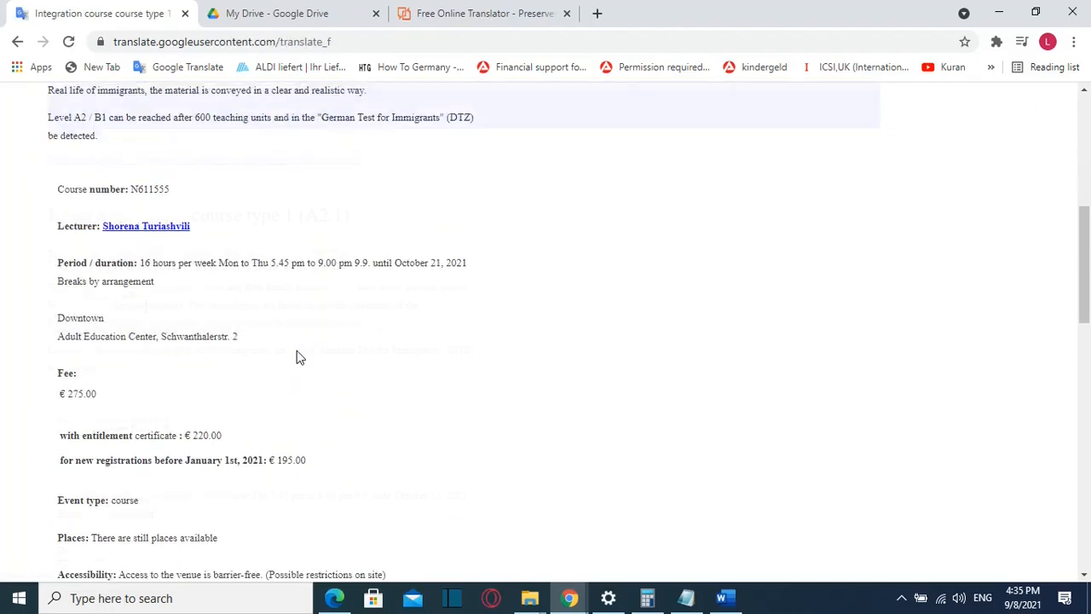
pyautogui.scroll(3)
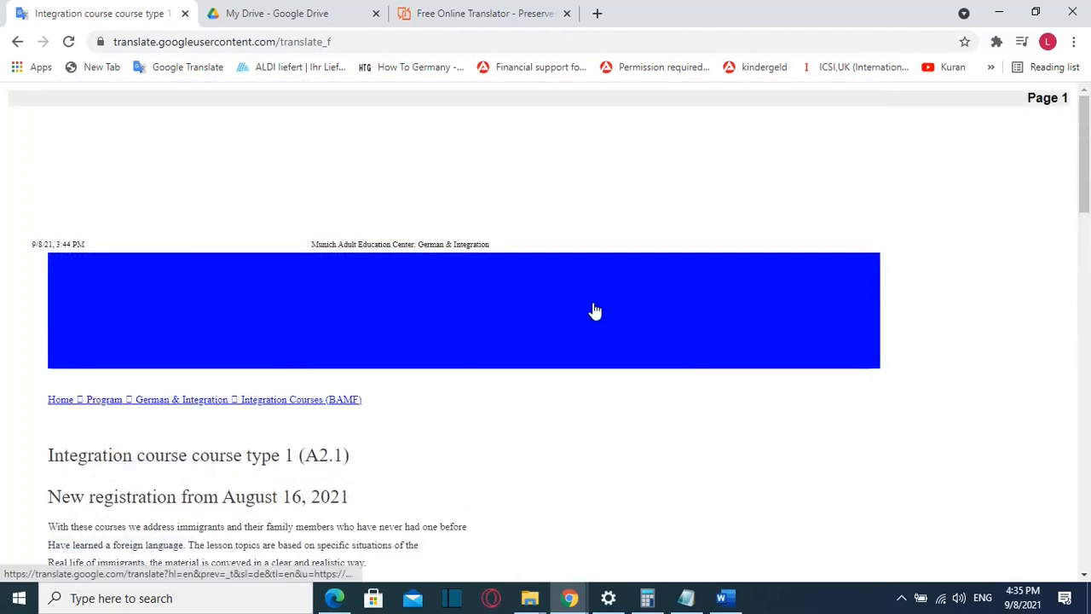
pyautogui.scroll(-3)
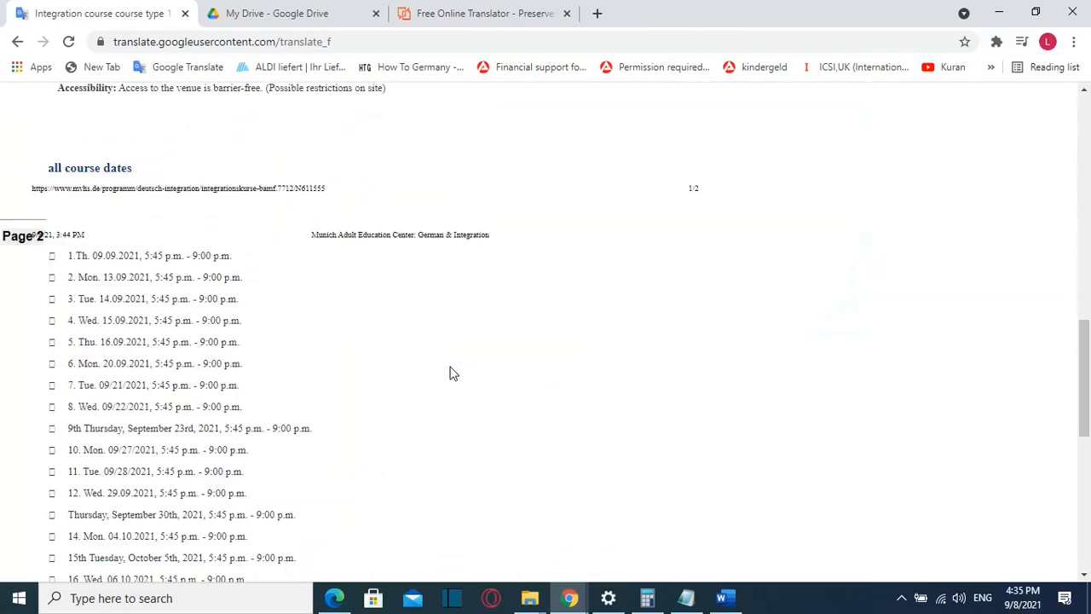
# Step: Print the translated page to a PDF saved in Downloads
pyautogui.rightClick(452, 374)
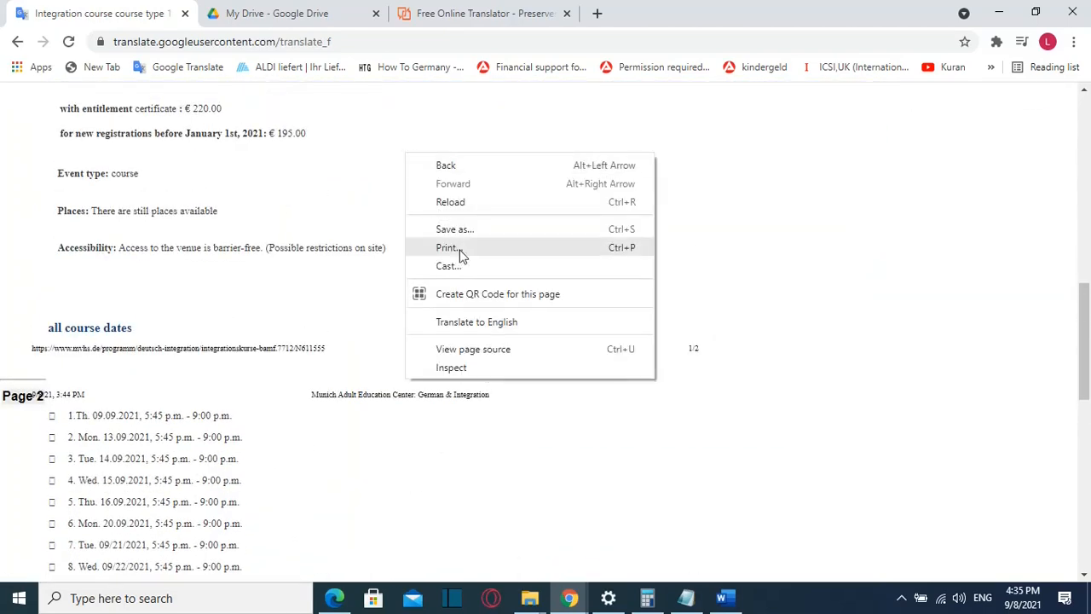
pyautogui.click(447, 247)
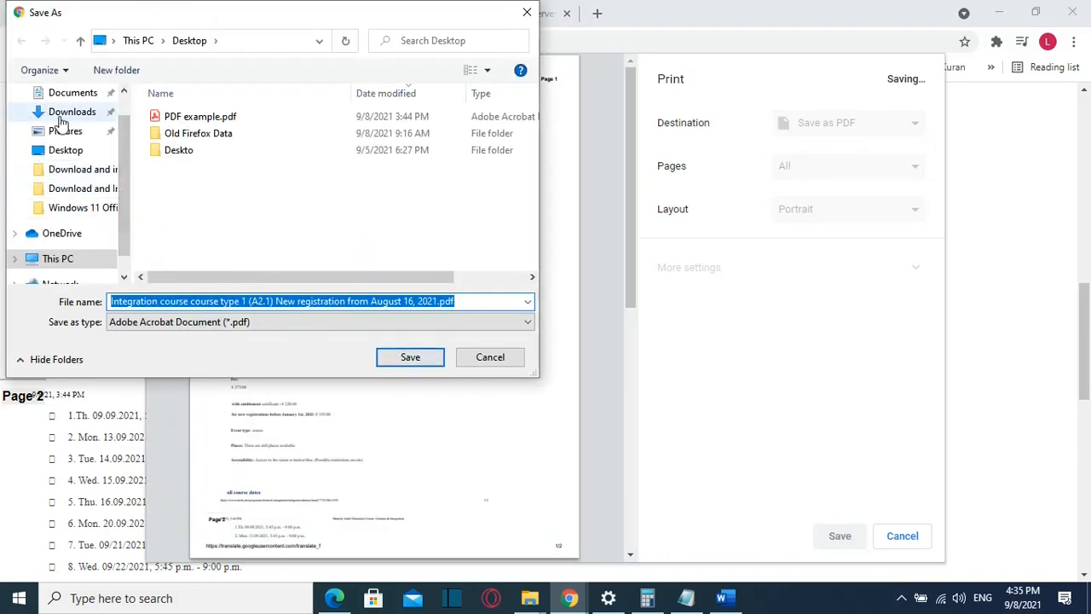
pyautogui.click(72, 112)
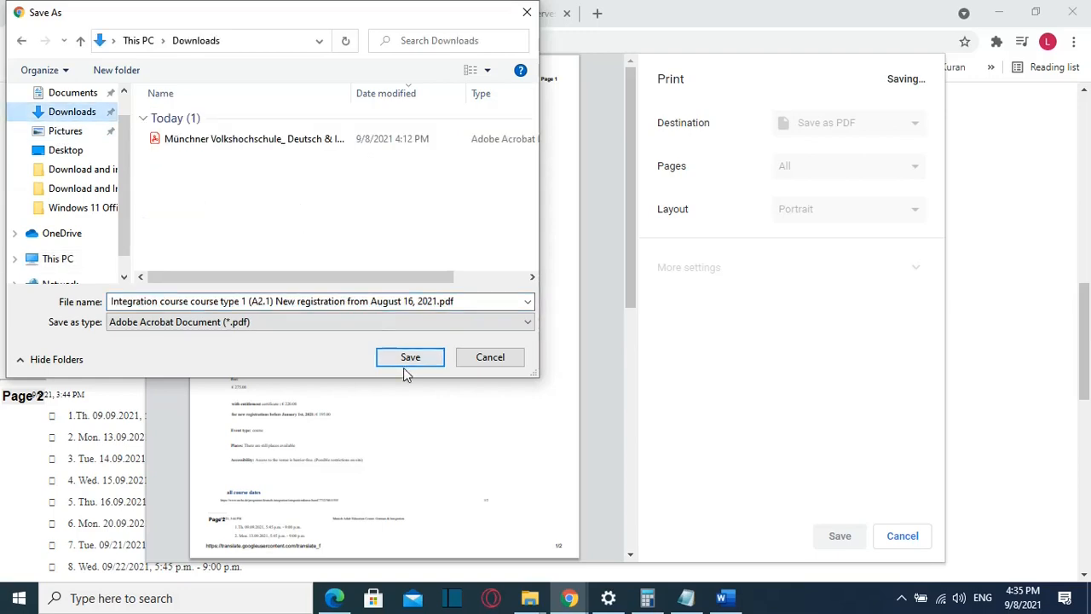
pyautogui.click(410, 356)
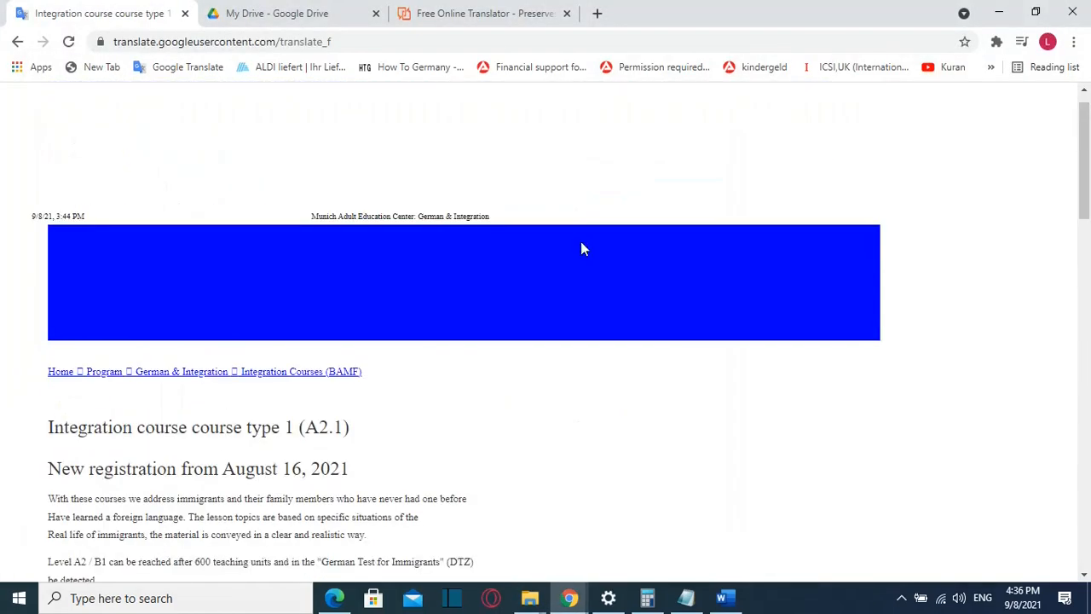
# Step: Upload PDF example.pdf from the Desktop to My Drive via New > File upload
pyautogui.click(289, 13)
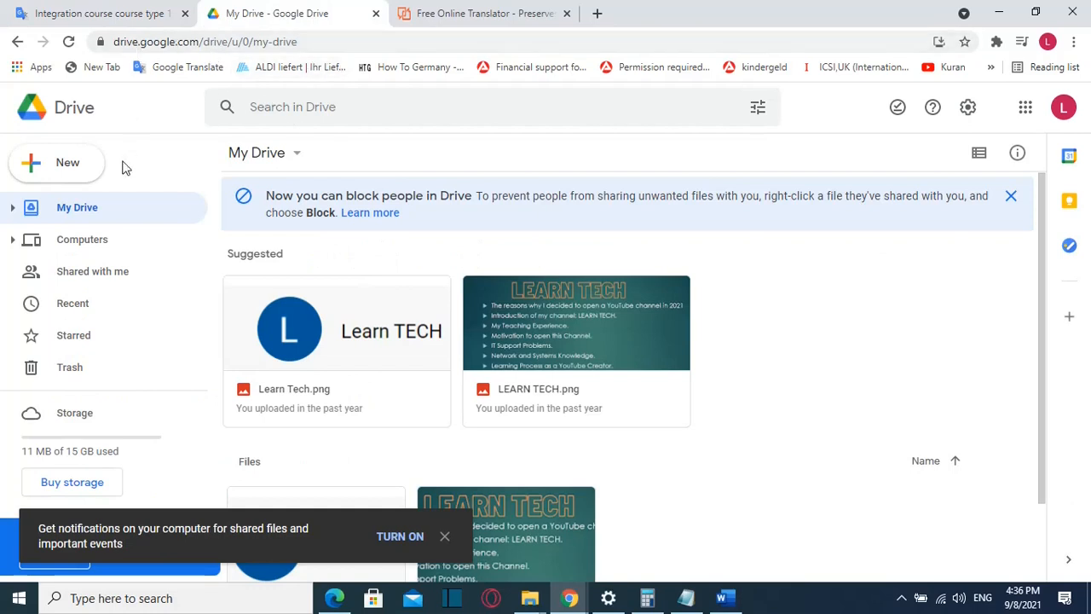
pyautogui.moveTo(193, 111)
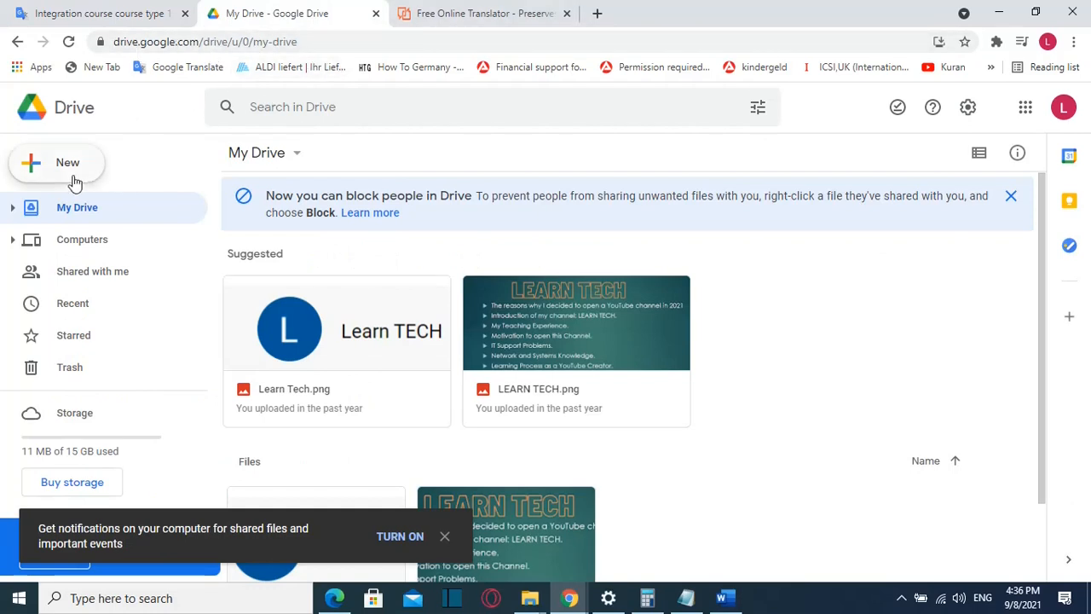
pyautogui.click(57, 162)
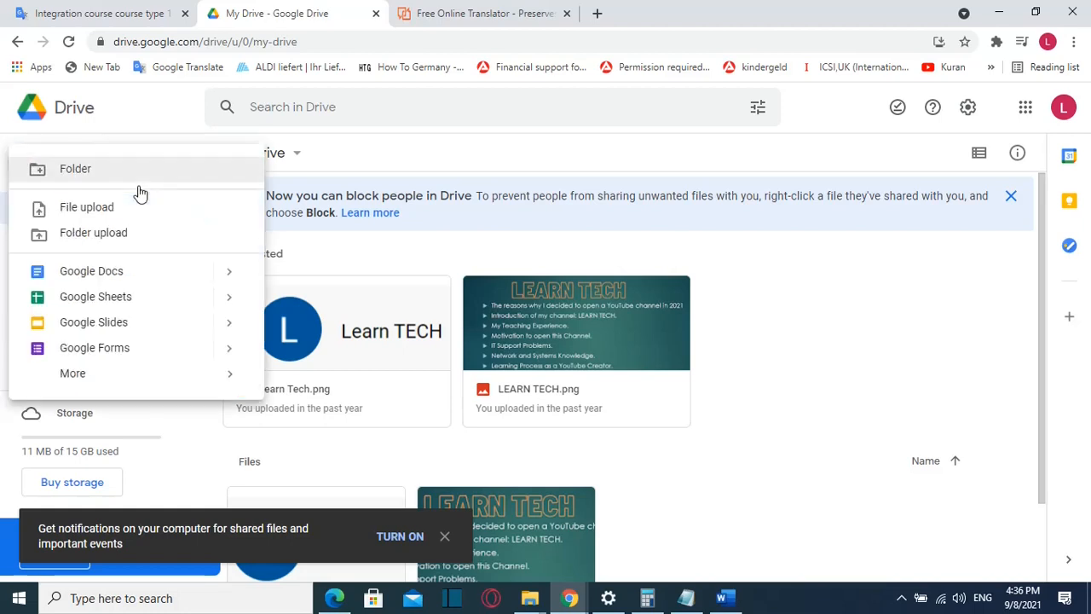
pyautogui.moveTo(204, 230)
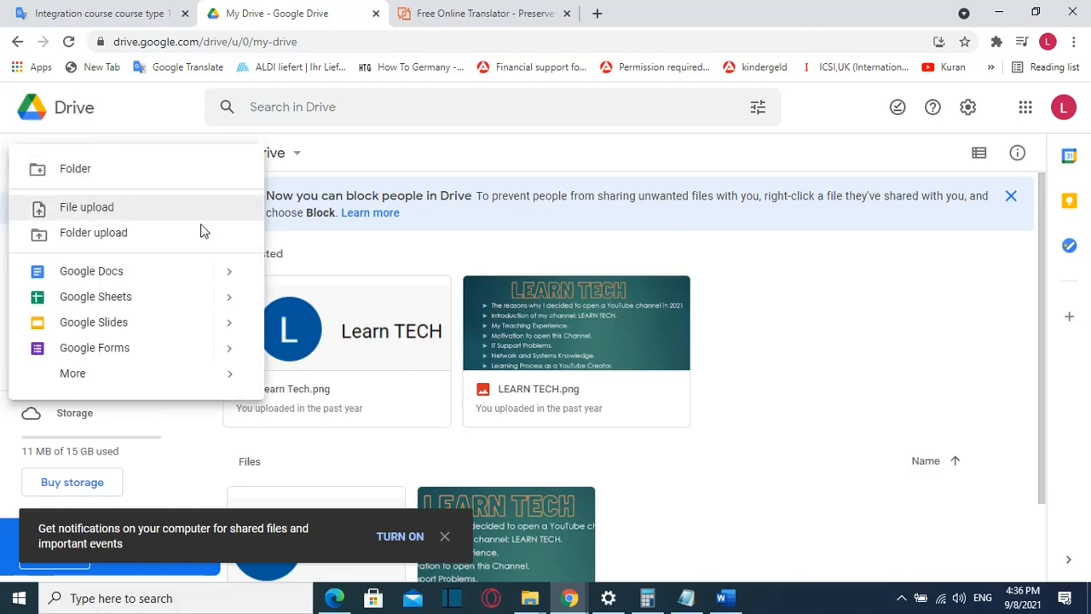
pyautogui.click(86, 206)
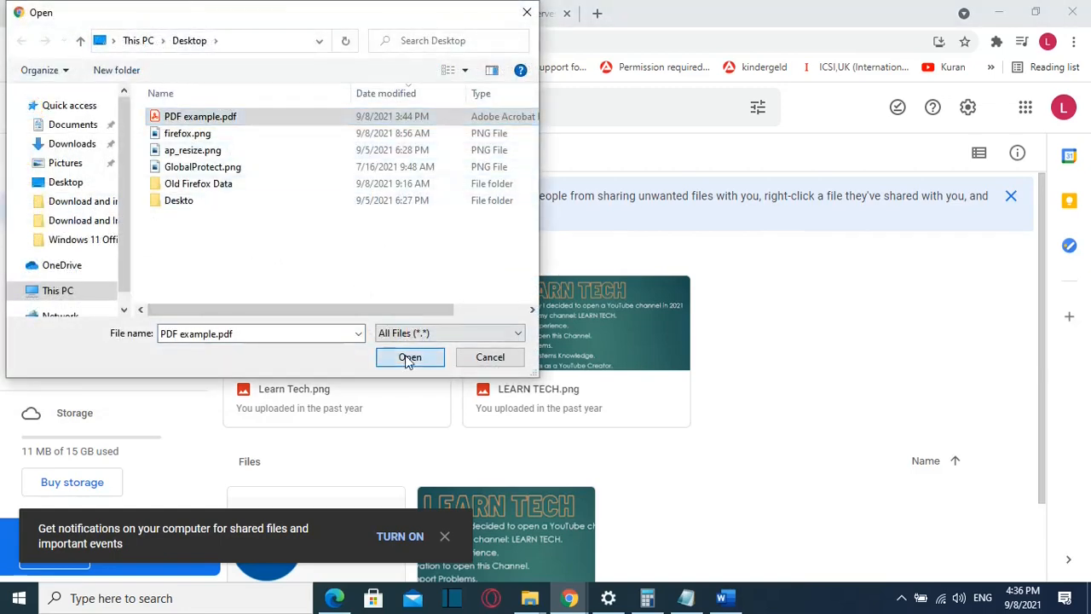
pyautogui.click(409, 357)
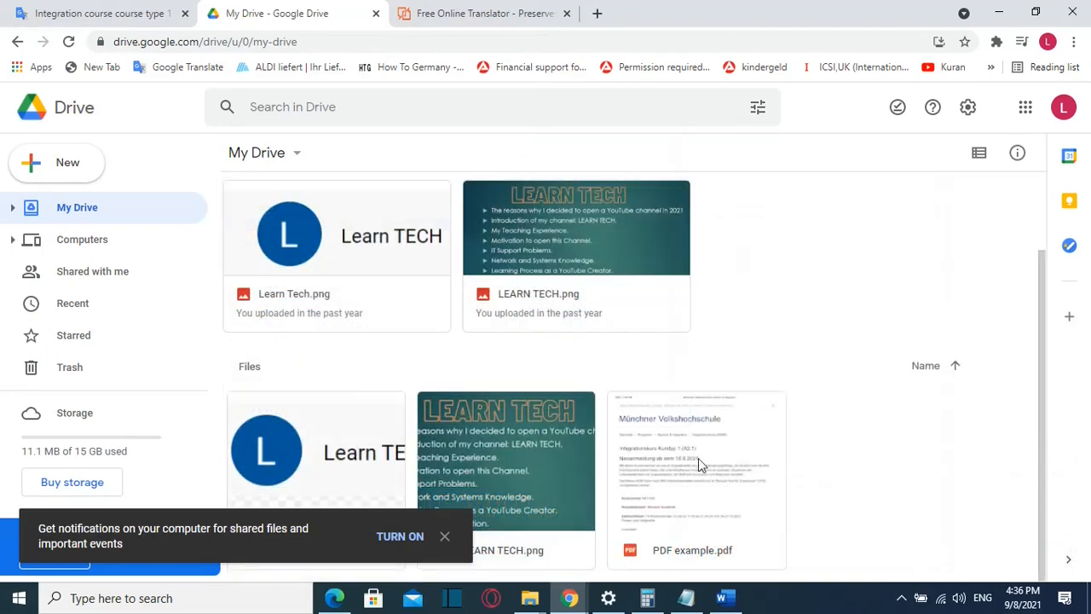
pyautogui.moveTo(678, 465)
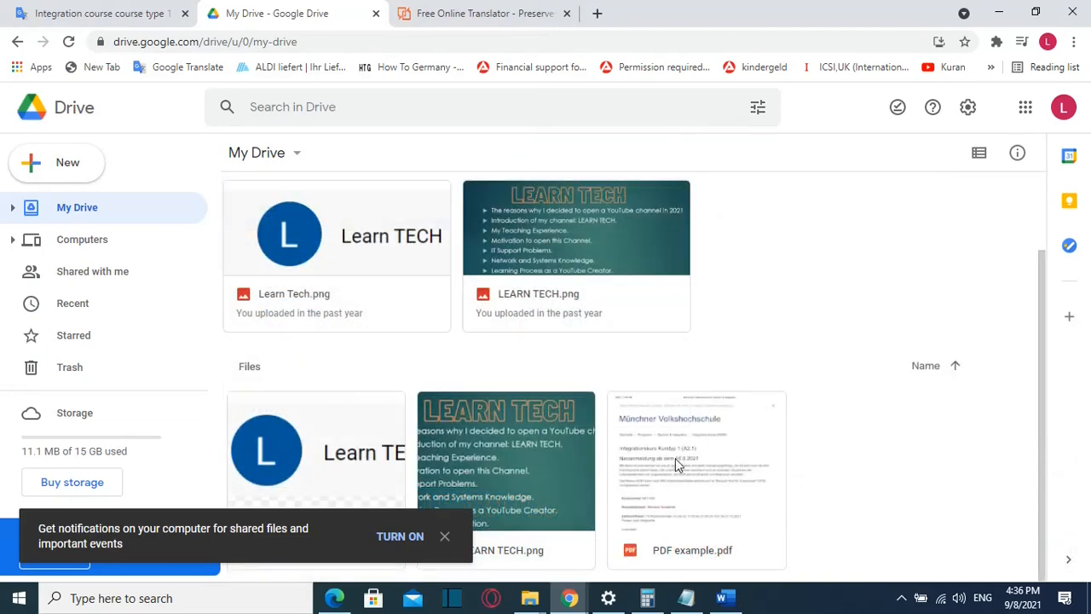
# Step: Open PDF example.pdf with Google Docs as an editable document
pyautogui.rightClick(695, 478)
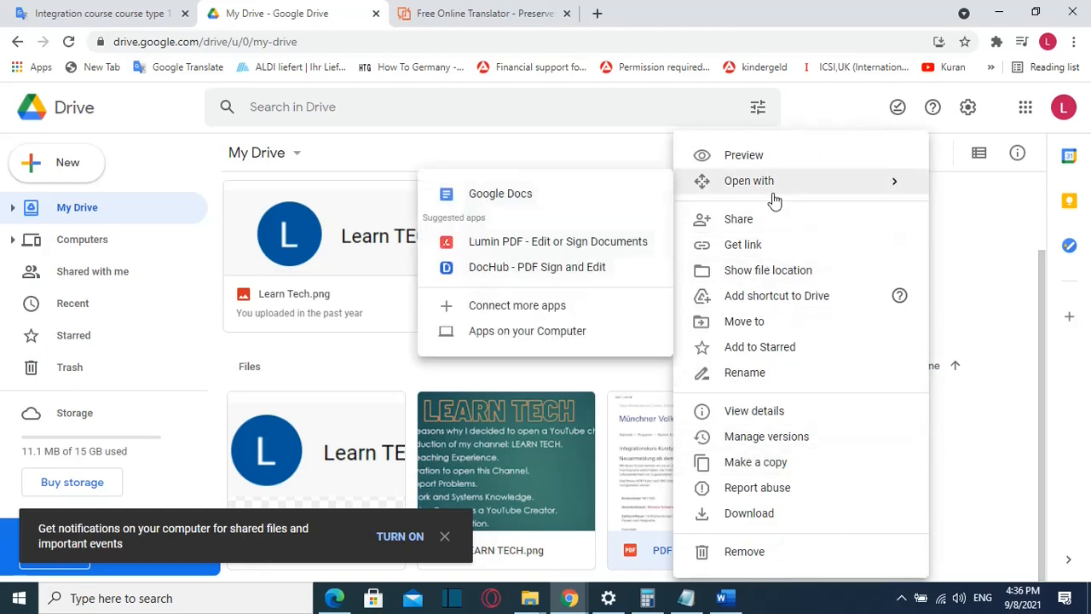
pyautogui.click(500, 194)
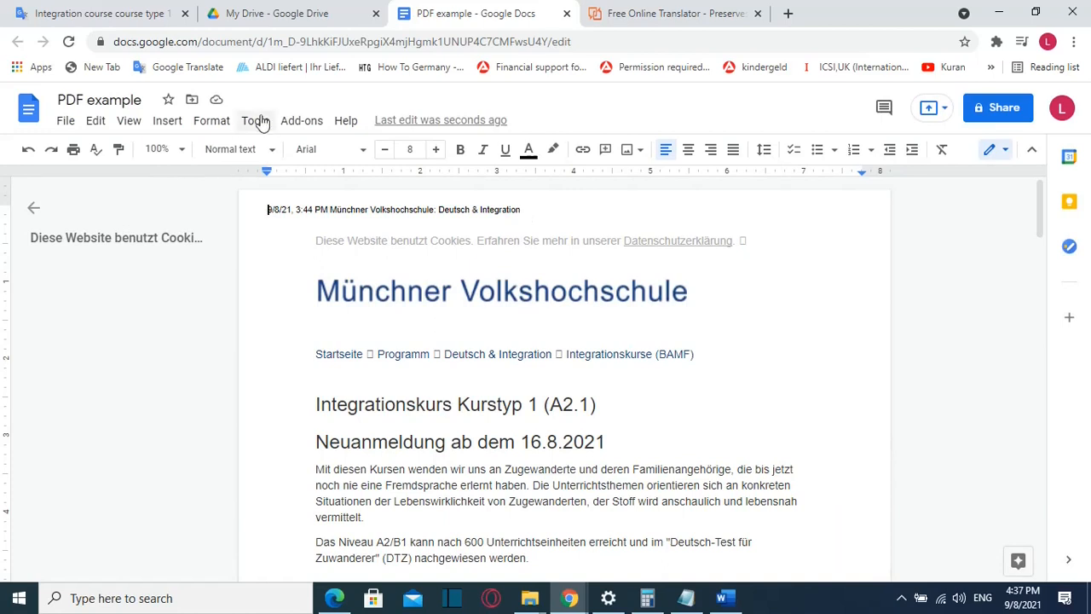
pyautogui.moveTo(255, 120)
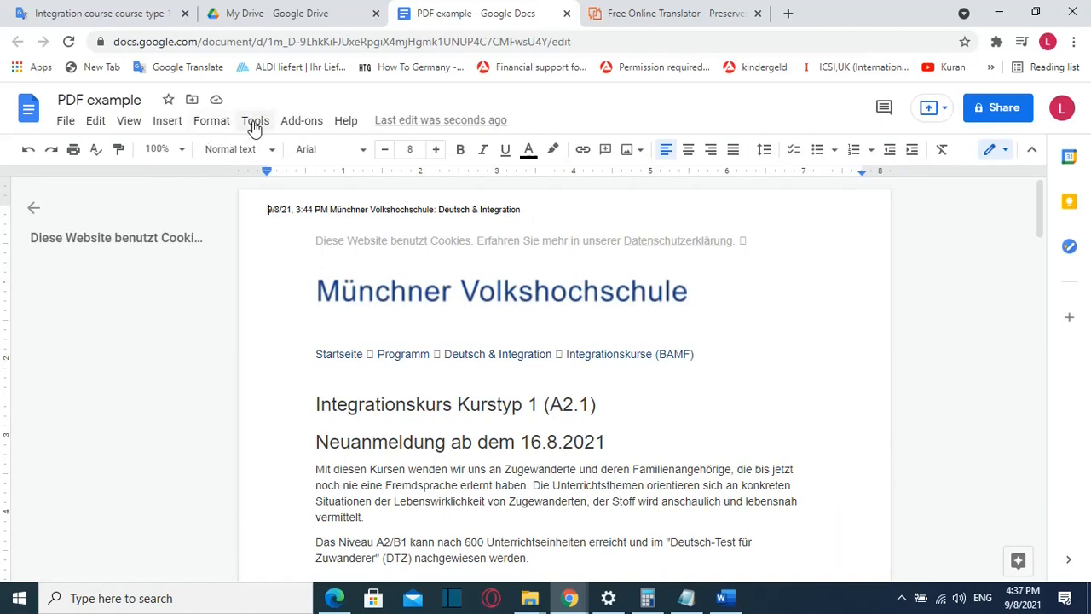
# Step: Translate the document into English, creating 'Translated copy of PDF example'
pyautogui.click(255, 120)
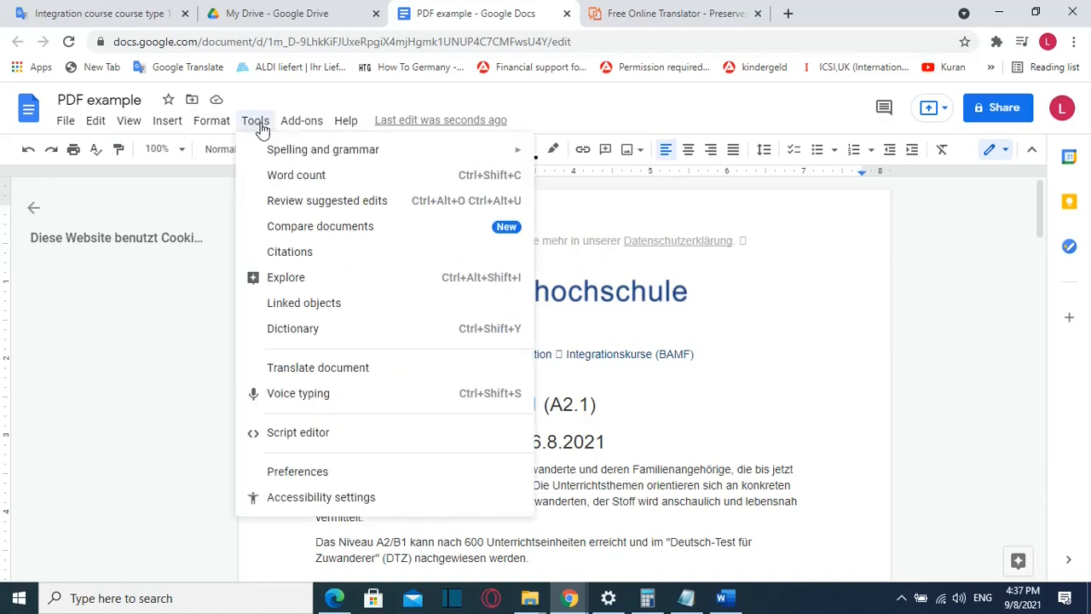
pyautogui.moveTo(307, 373)
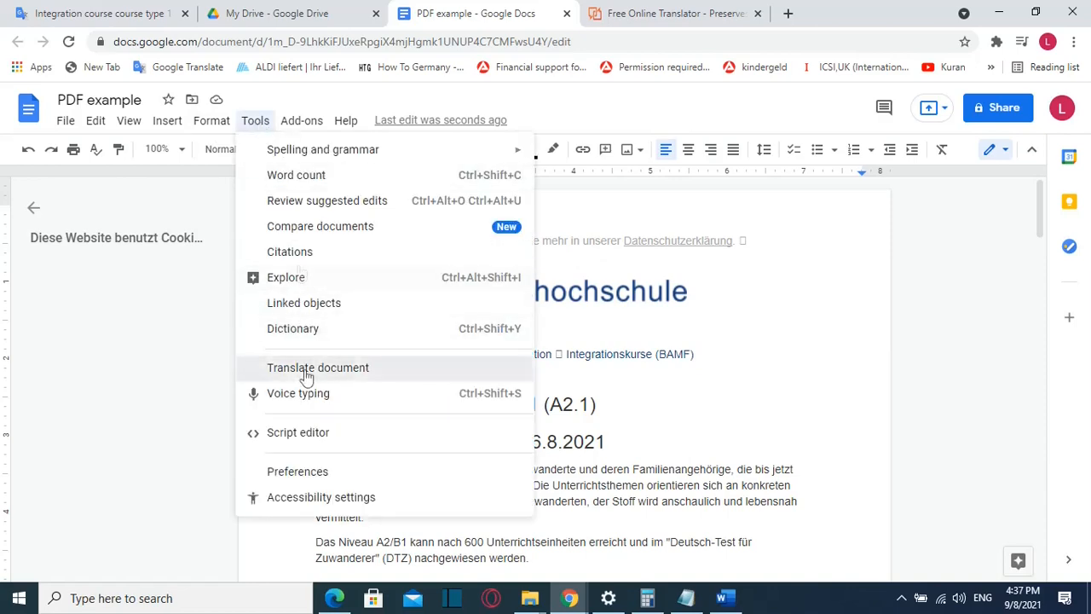
pyautogui.click(317, 368)
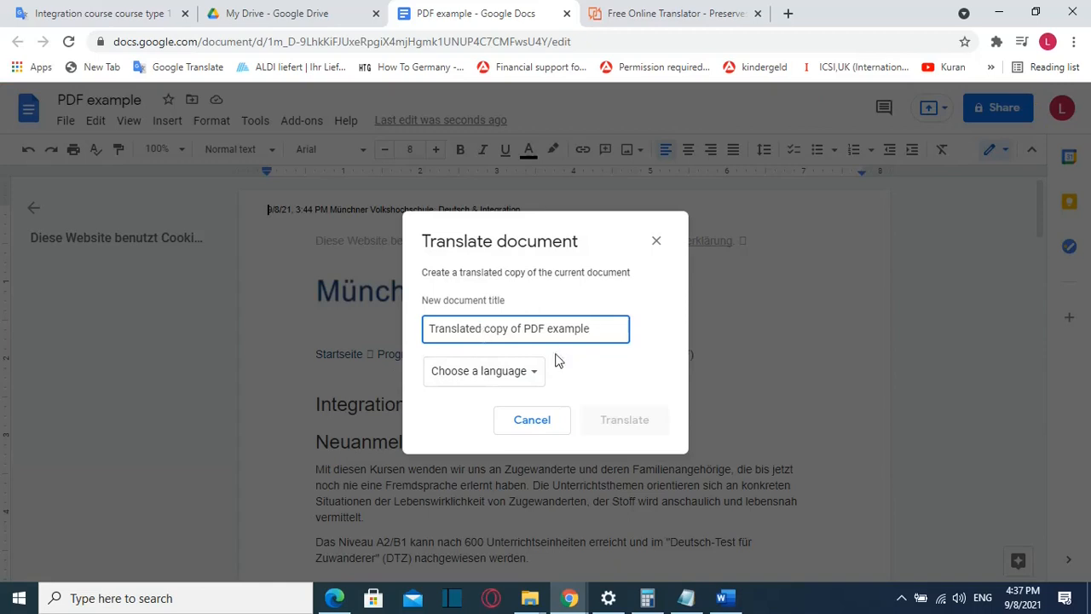
pyautogui.click(483, 371)
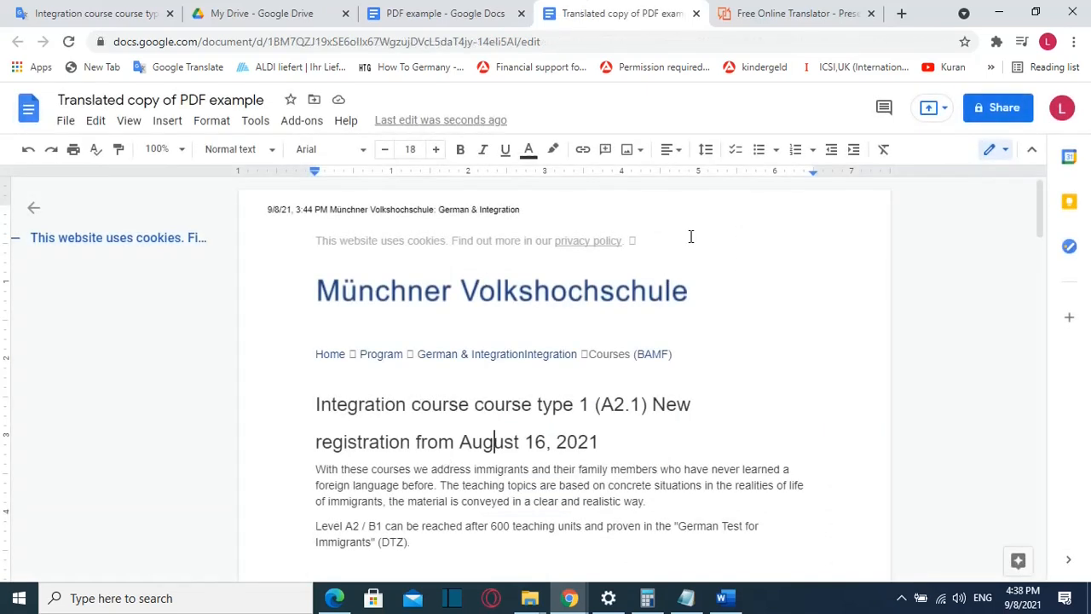
# Step: Download the translated copy as a PDF Document and open the downloaded file
pyautogui.scroll(-3)
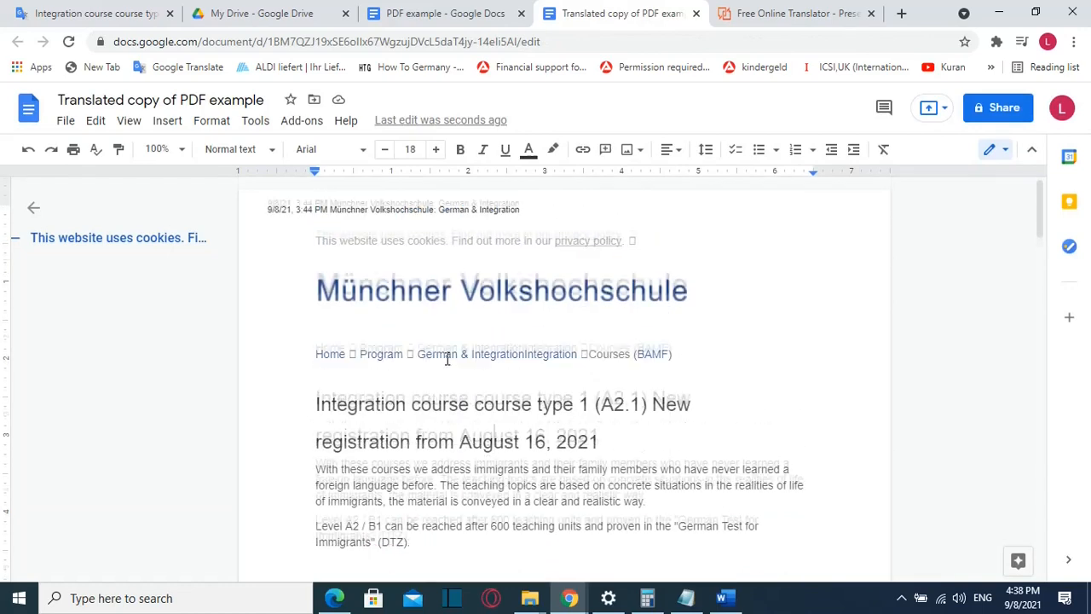
pyautogui.click(65, 119)
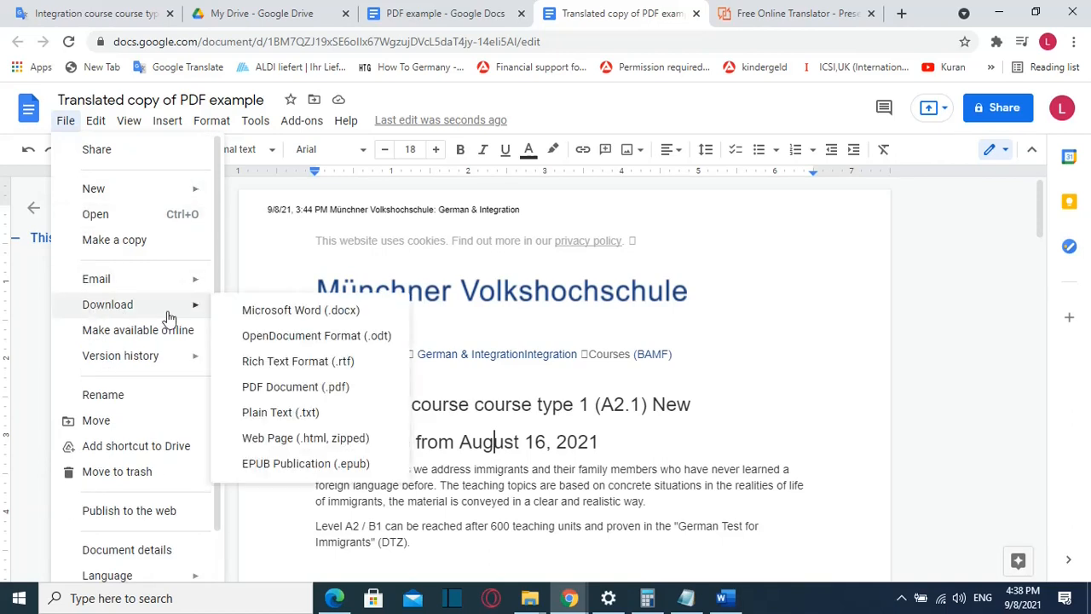
pyautogui.moveTo(296, 387)
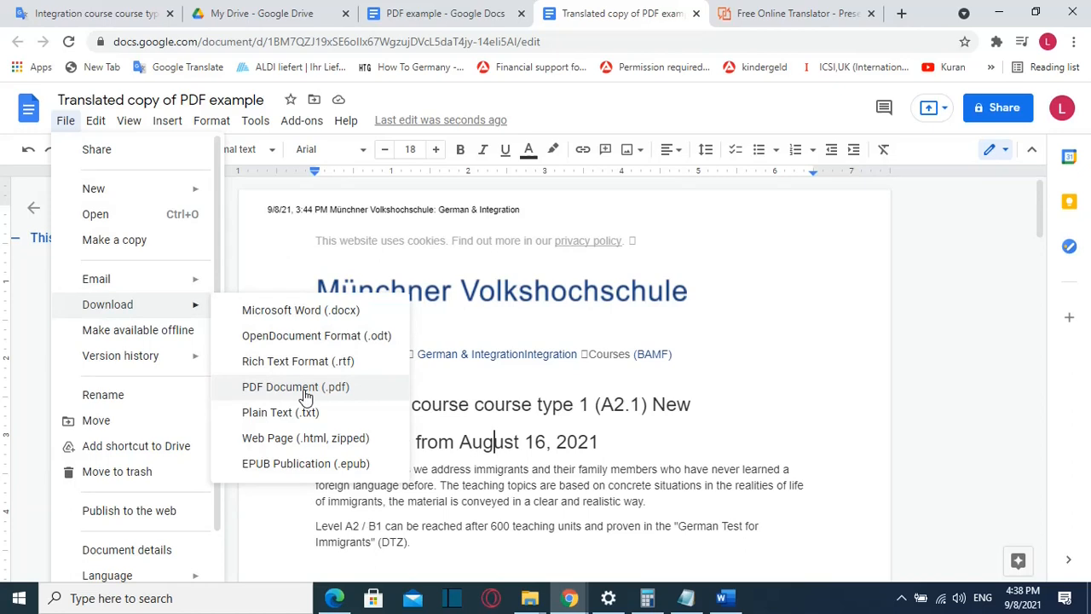
pyautogui.click(296, 387)
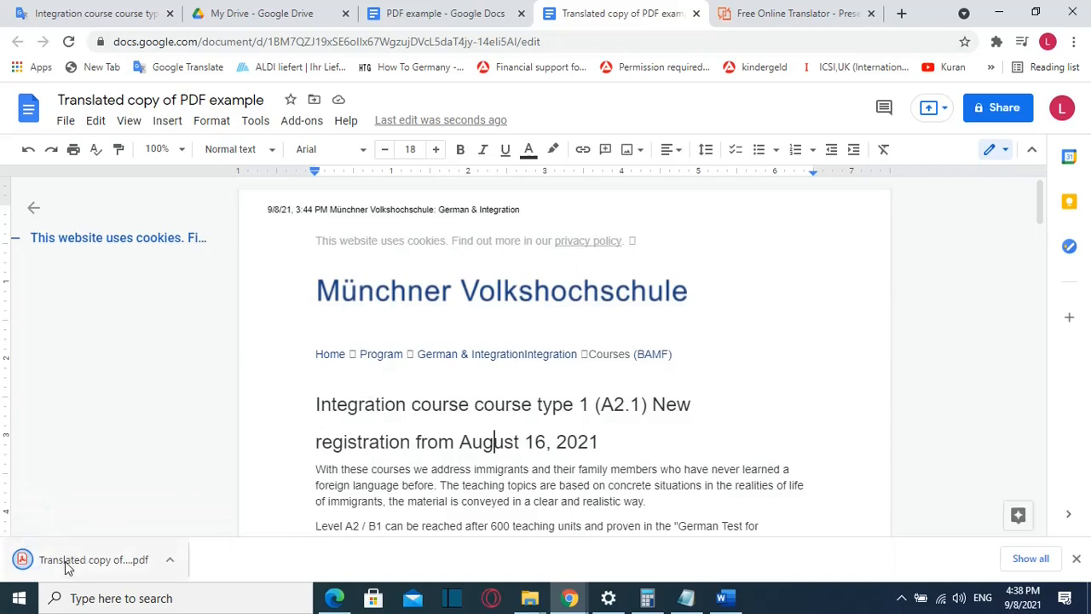
pyautogui.click(94, 559)
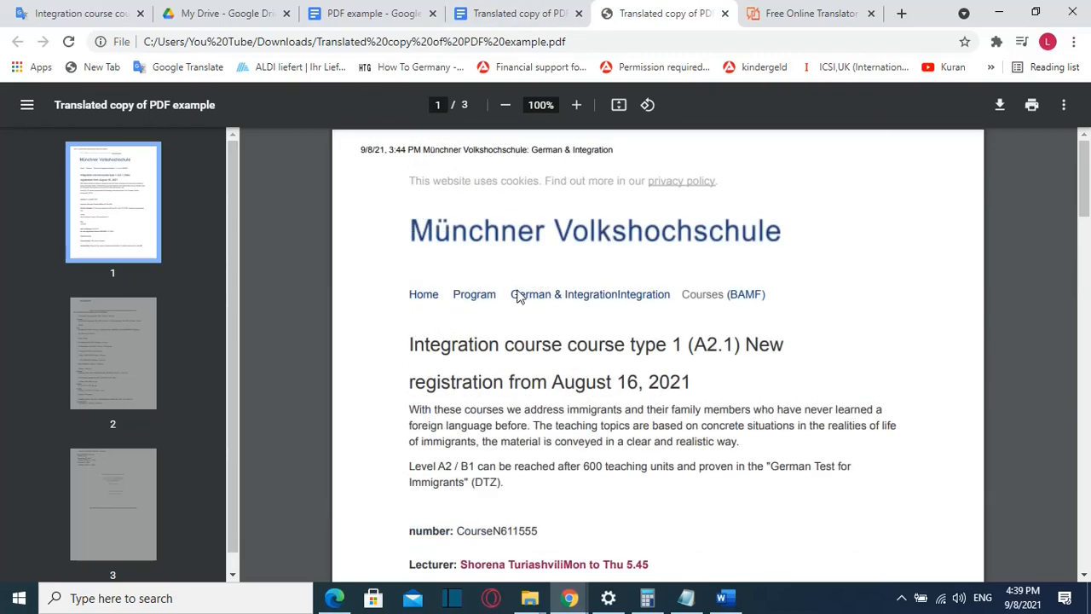
pyautogui.moveTo(475, 284)
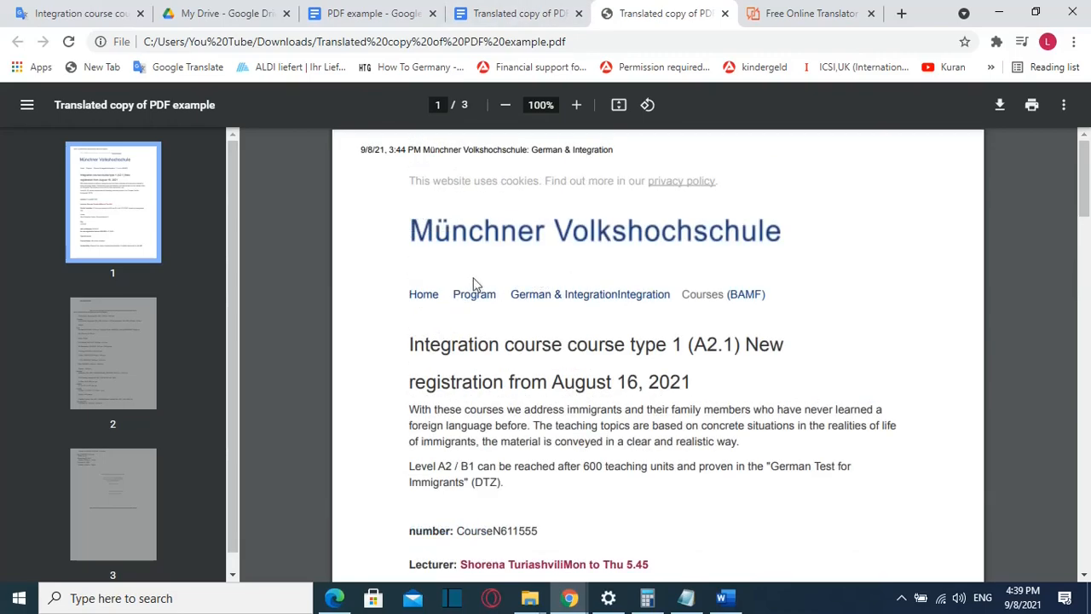
# Step: Switch to the DocTranslator Free Online Translator tab
pyautogui.click(808, 12)
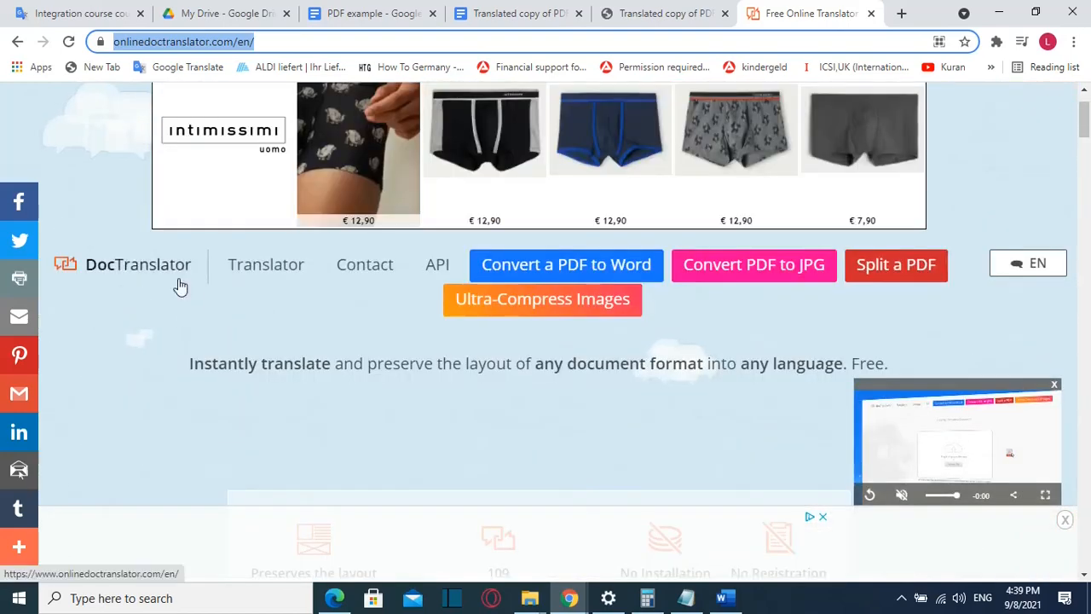
# Step: Upload the German PDF to DocTranslator and translate it from German to English
pyautogui.scroll(-3)
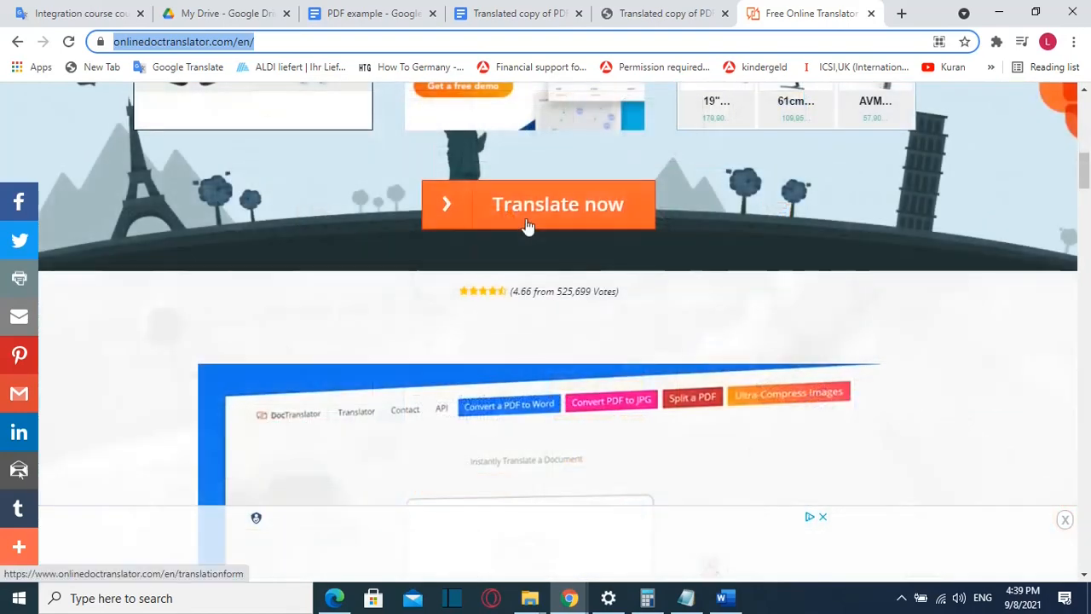
pyautogui.click(538, 205)
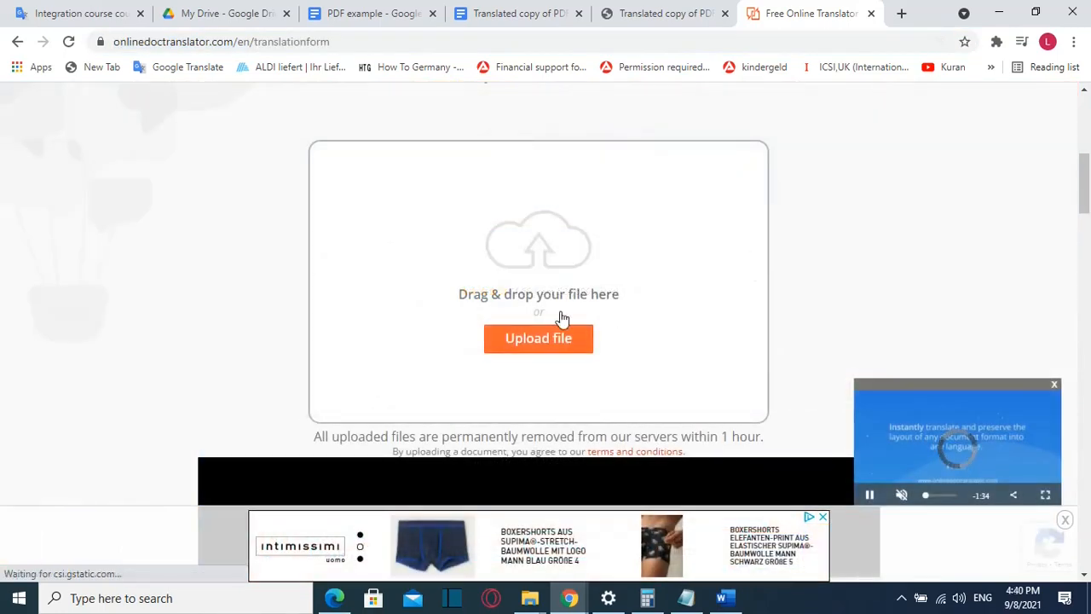
pyautogui.click(538, 338)
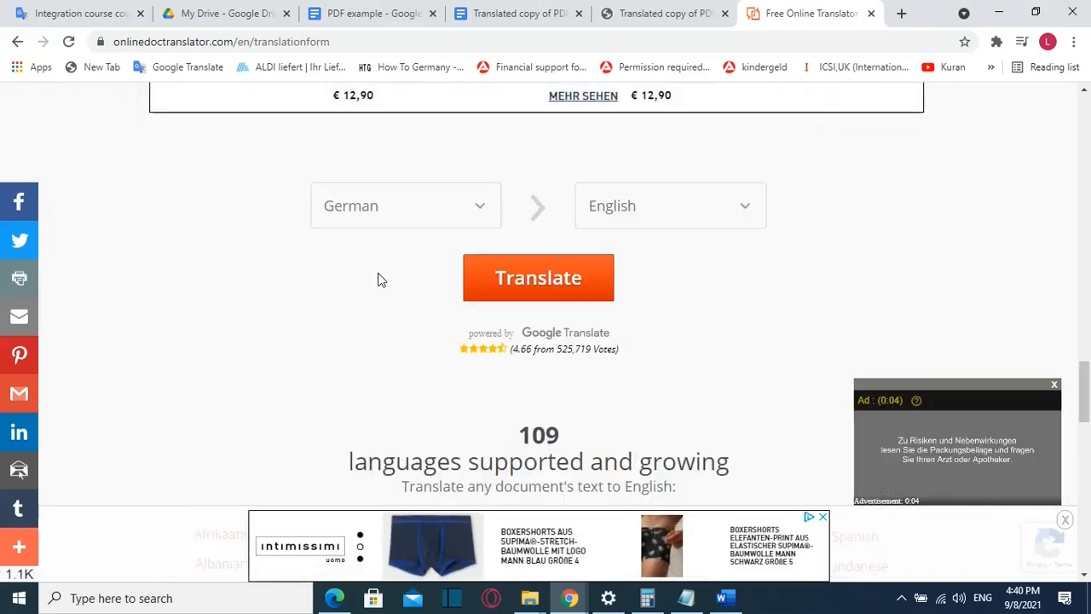
pyautogui.moveTo(615, 220)
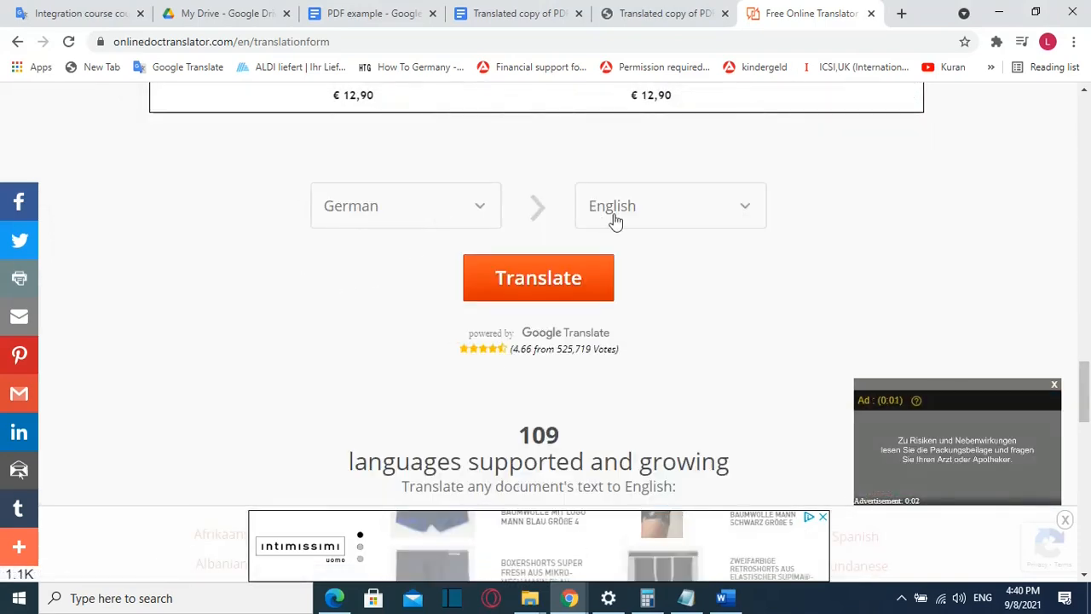
pyautogui.click(670, 206)
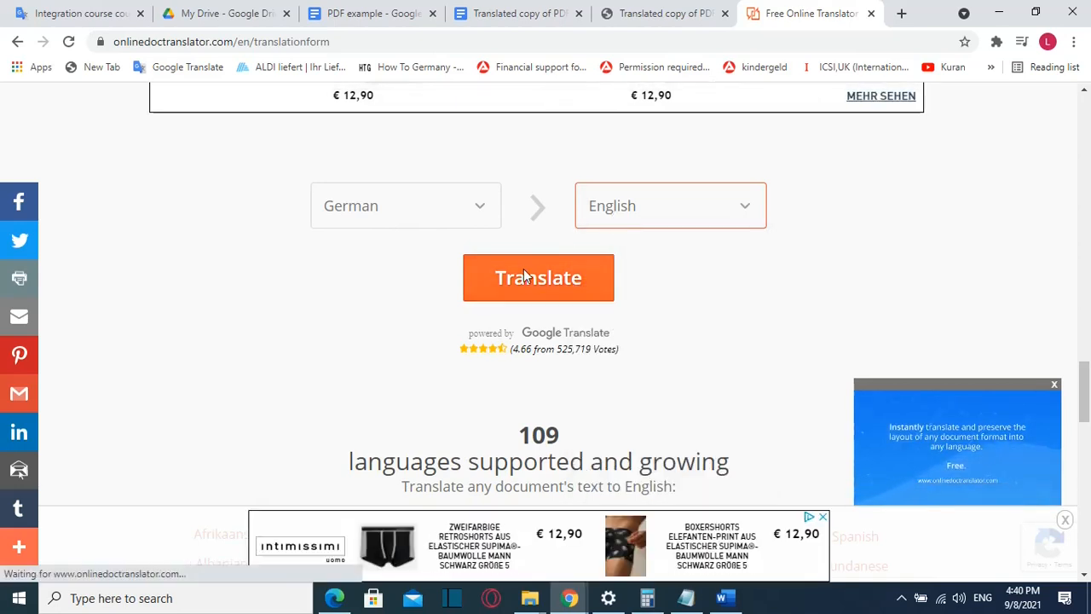
pyautogui.click(538, 277)
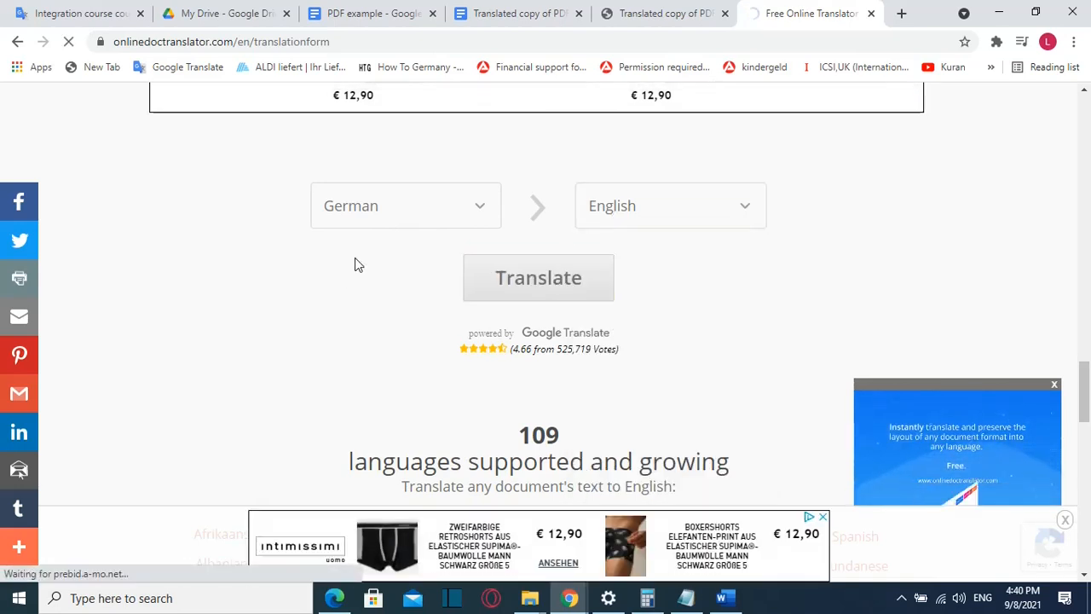
pyautogui.click(538, 277)
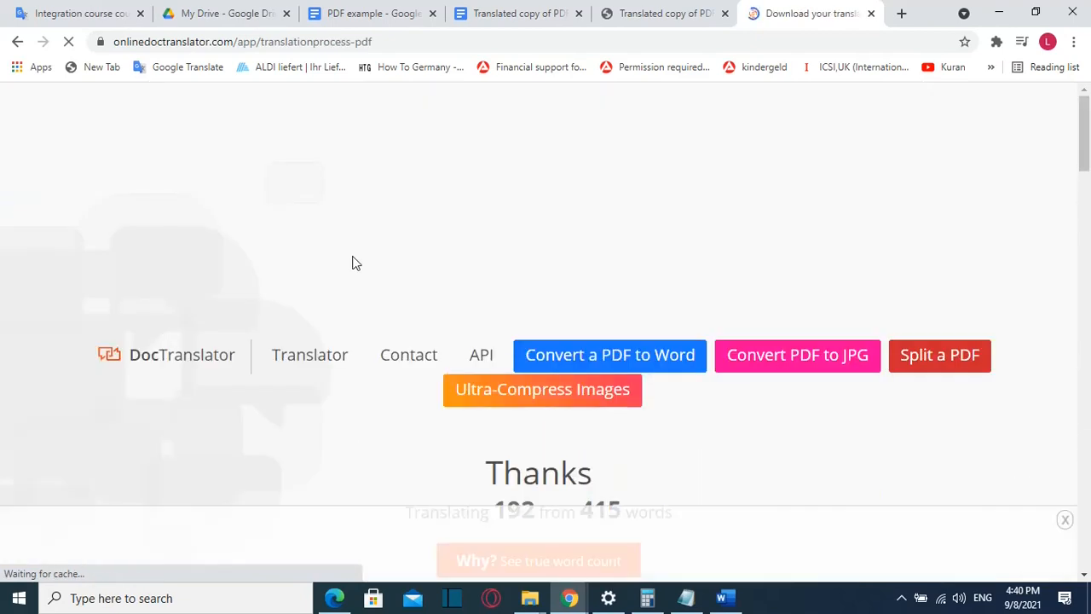
# Step: Switch back to the My Drive - Google Drive browser tab
pyautogui.click(226, 13)
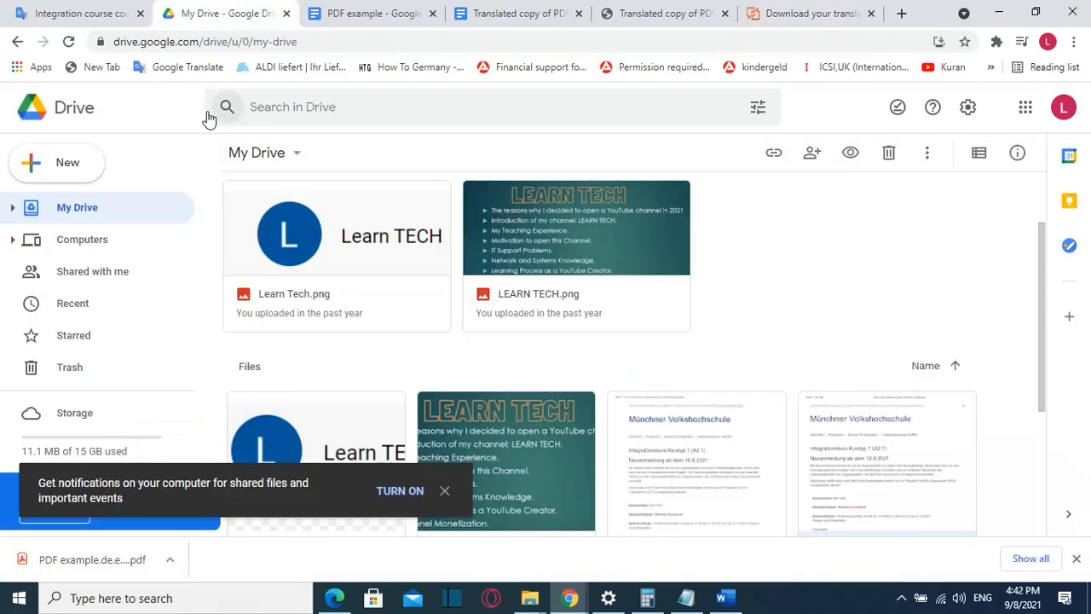
pyautogui.moveTo(227, 107)
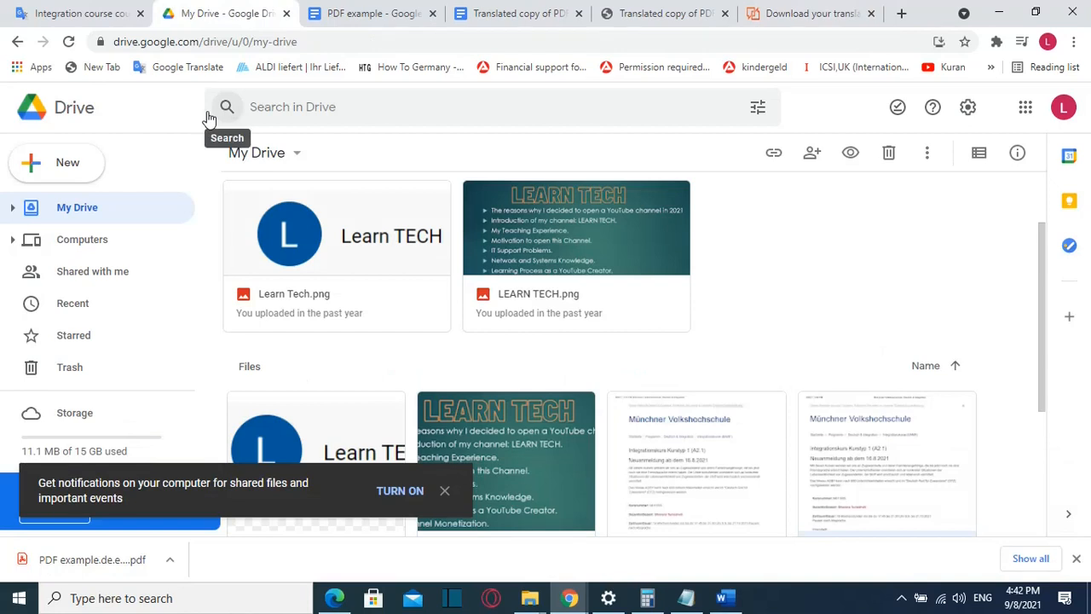
pyautogui.moveTo(748, 531)
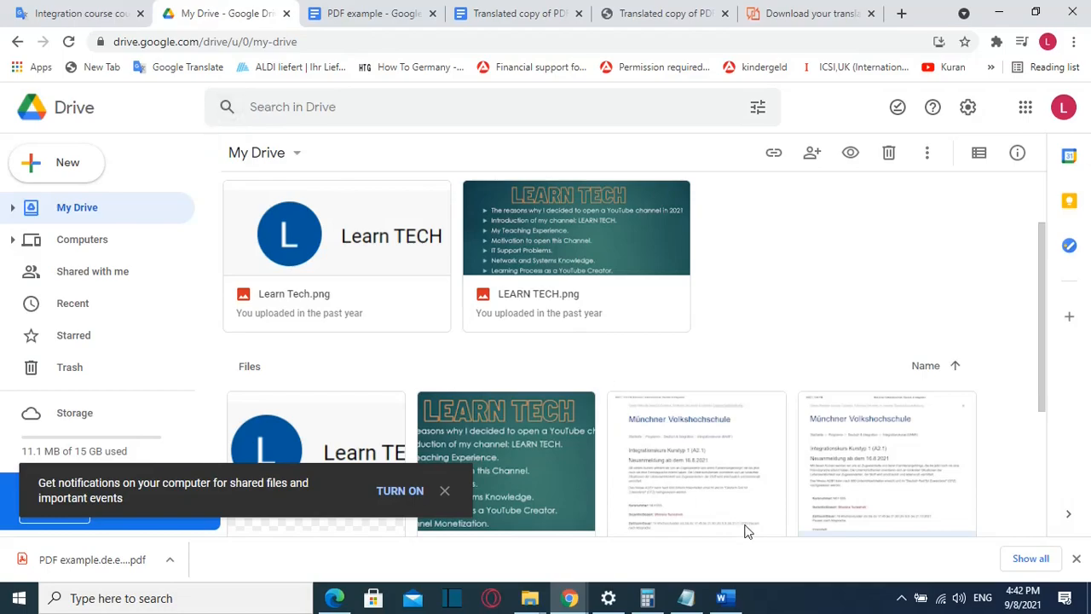